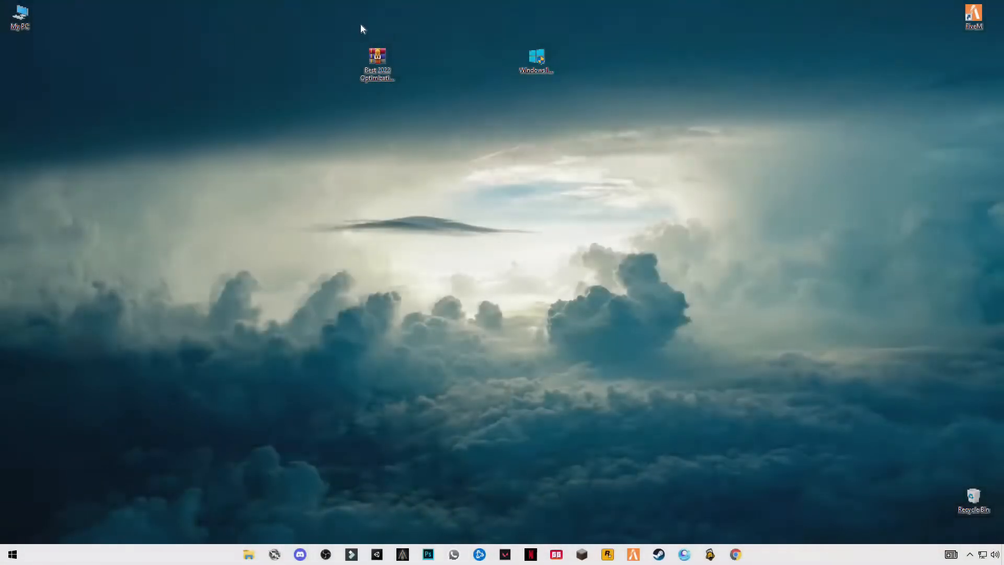
Extract the Best 2022 Optimization Pack archive onto the desktop with Extract Here
{"action": "left_click", "coordinate": [377, 58]}
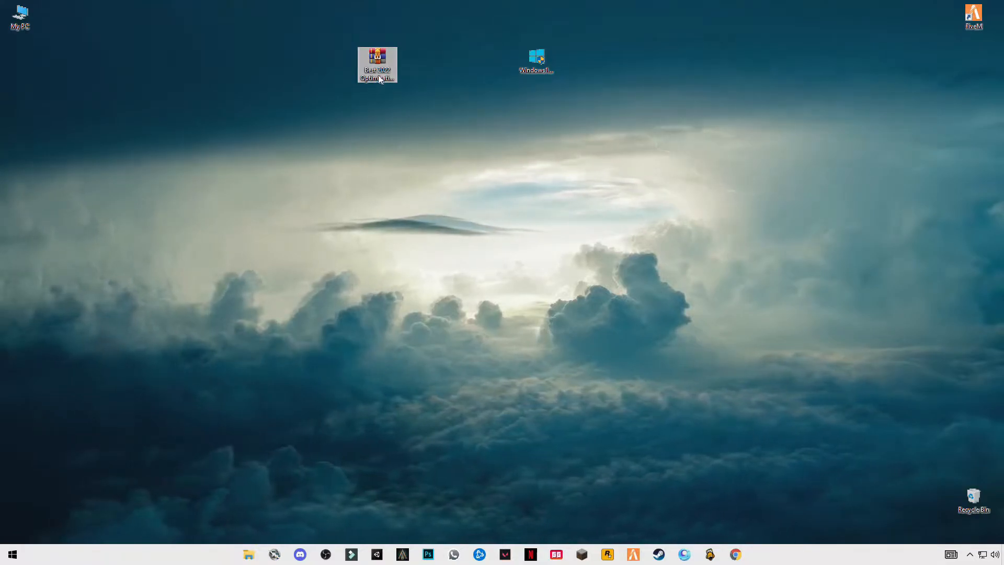
{"action": "right_click", "coordinate": [378, 63]}
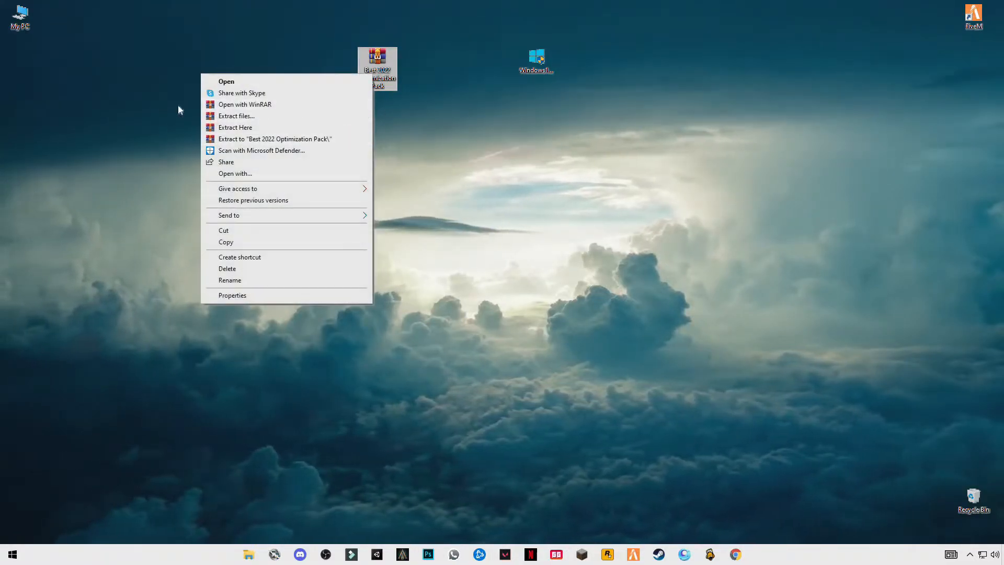
{"action": "mouse_move", "coordinate": [251, 129]}
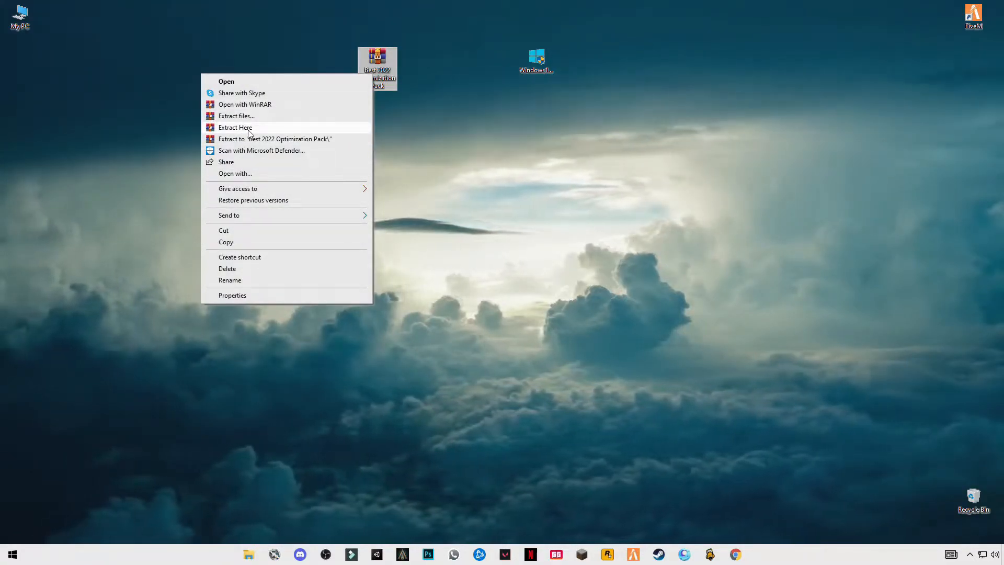
{"action": "left_click", "coordinate": [235, 127]}
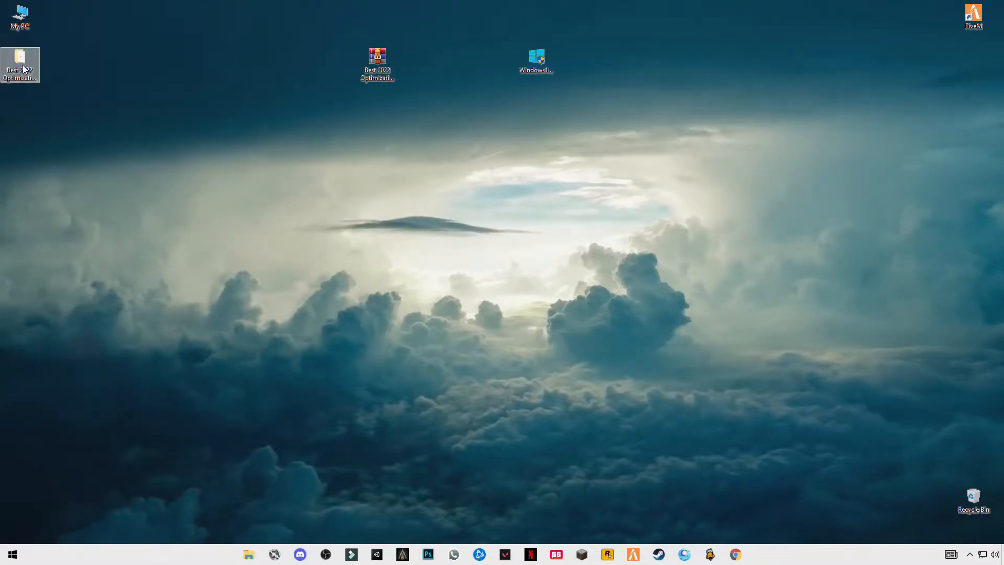
Apply the CPU Speed Boost registry tweak from the Rigistry Optimization folder
{"action": "double_click", "coordinate": [375, 55]}
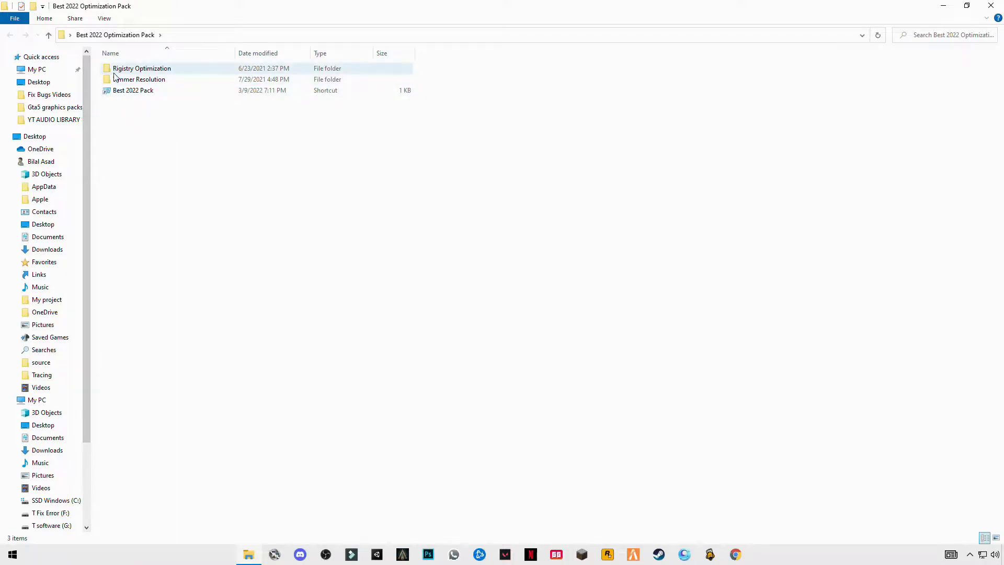
{"action": "mouse_move", "coordinate": [146, 71]}
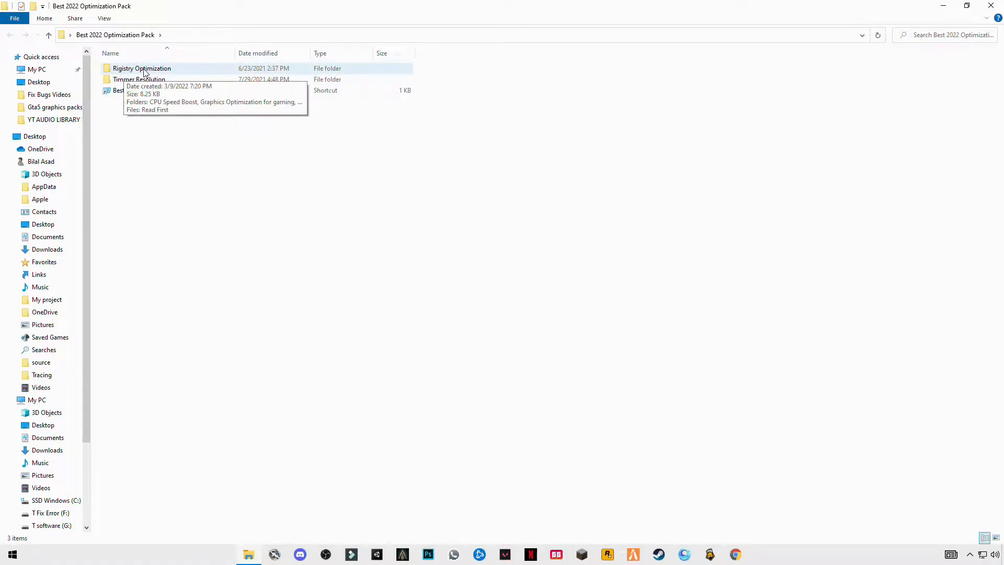
{"action": "double_click", "coordinate": [142, 68]}
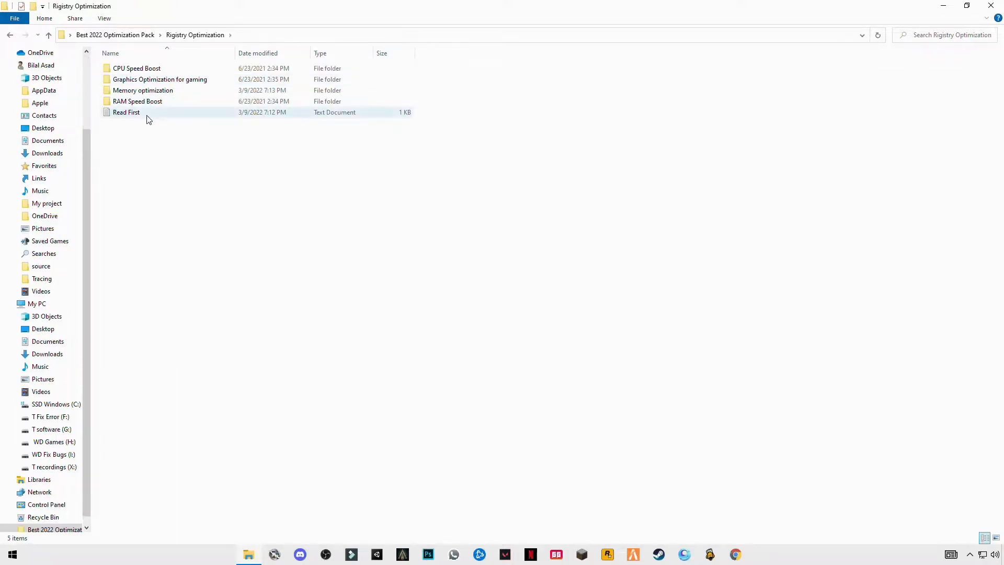
{"action": "mouse_move", "coordinate": [137, 68]}
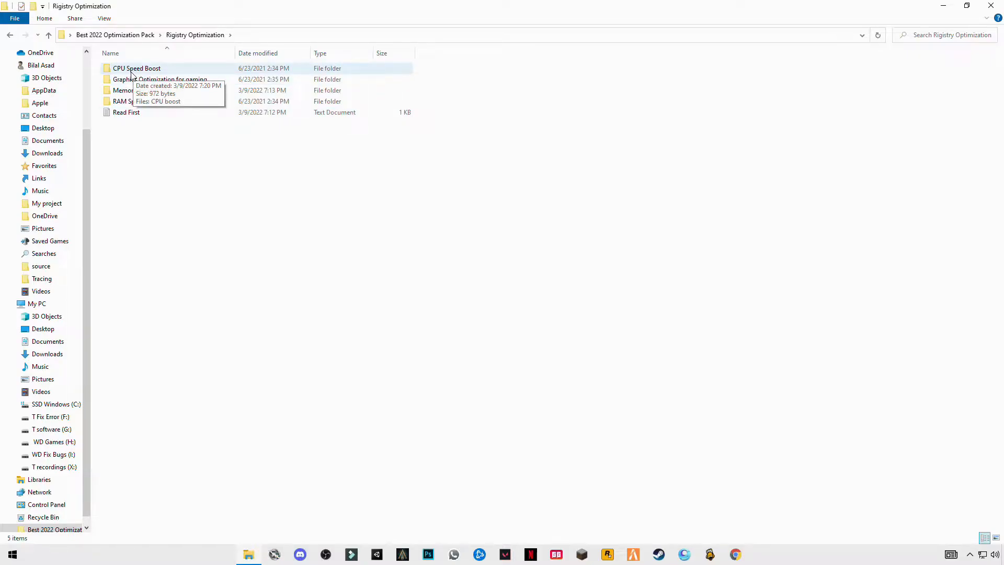
{"action": "double_click", "coordinate": [137, 68]}
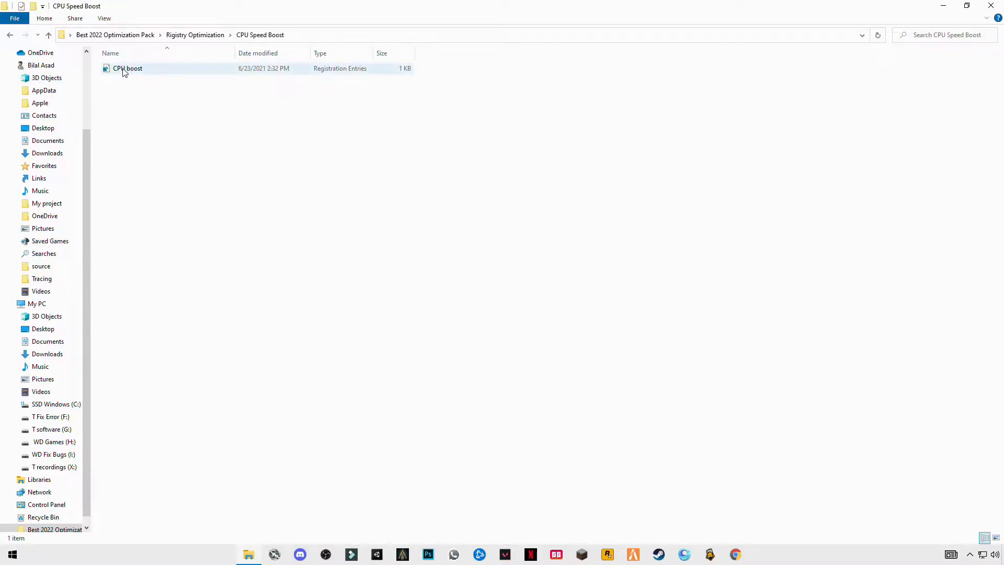
{"action": "double_click", "coordinate": [125, 69]}
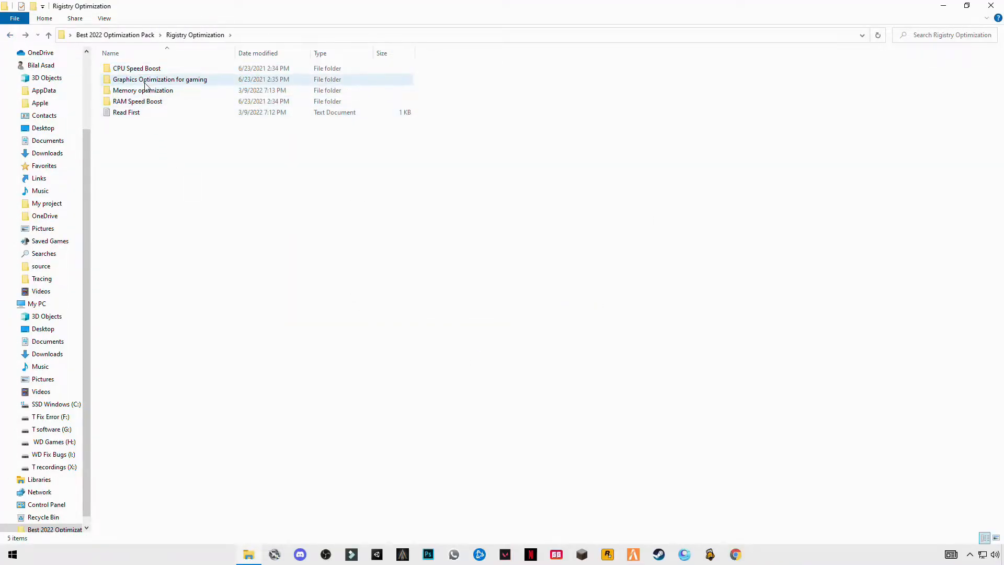
Merge the Graphics Optimize, memory optimize and RAM boost registry tweaks, confirming the prompts
{"action": "double_click", "coordinate": [159, 80]}
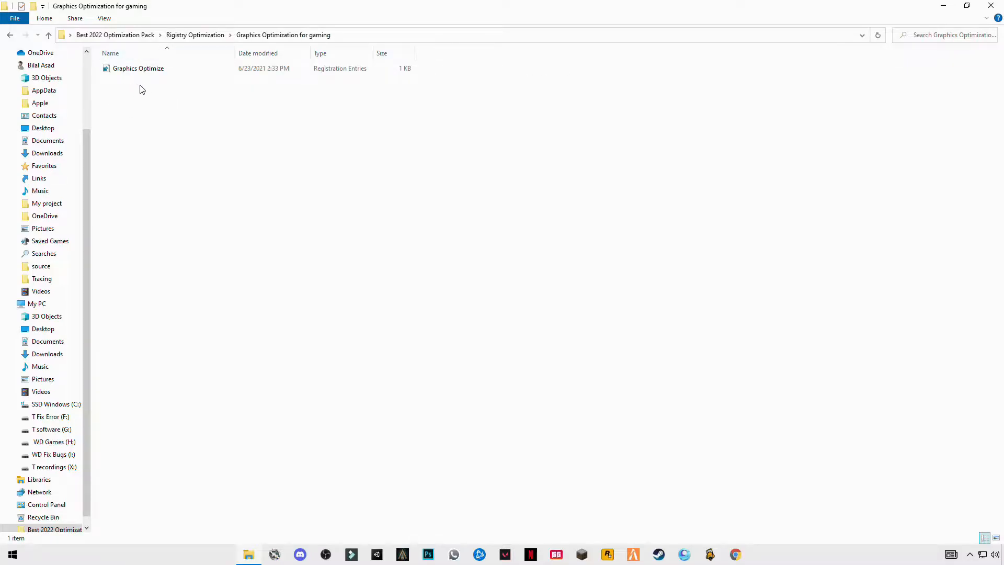
{"action": "double_click", "coordinate": [138, 68]}
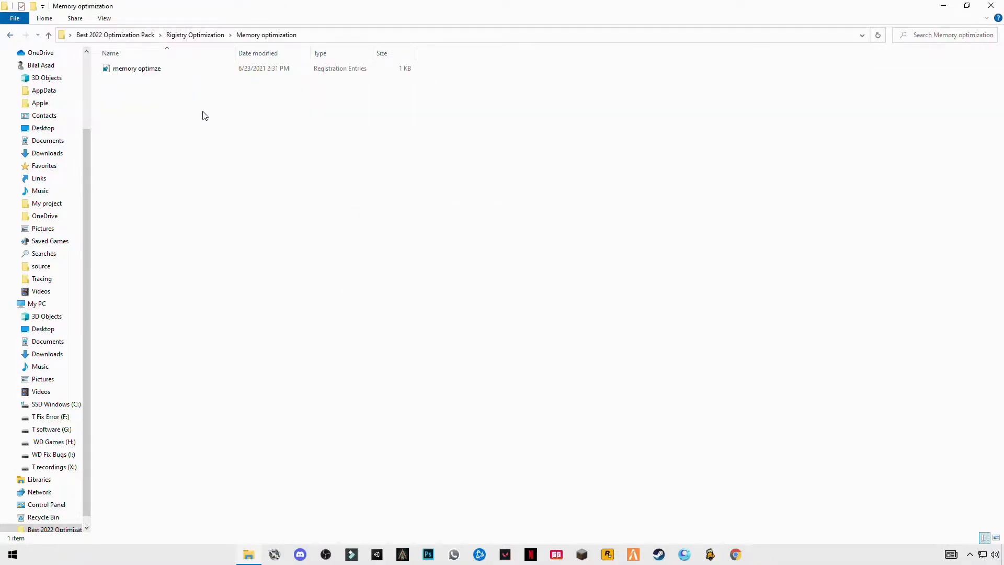
{"action": "double_click", "coordinate": [136, 68]}
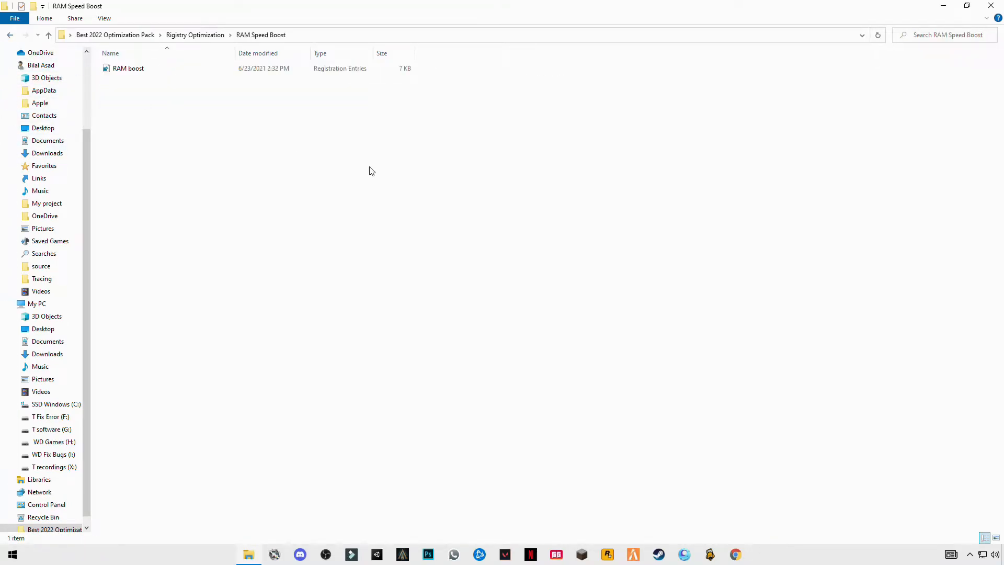
{"action": "double_click", "coordinate": [128, 68]}
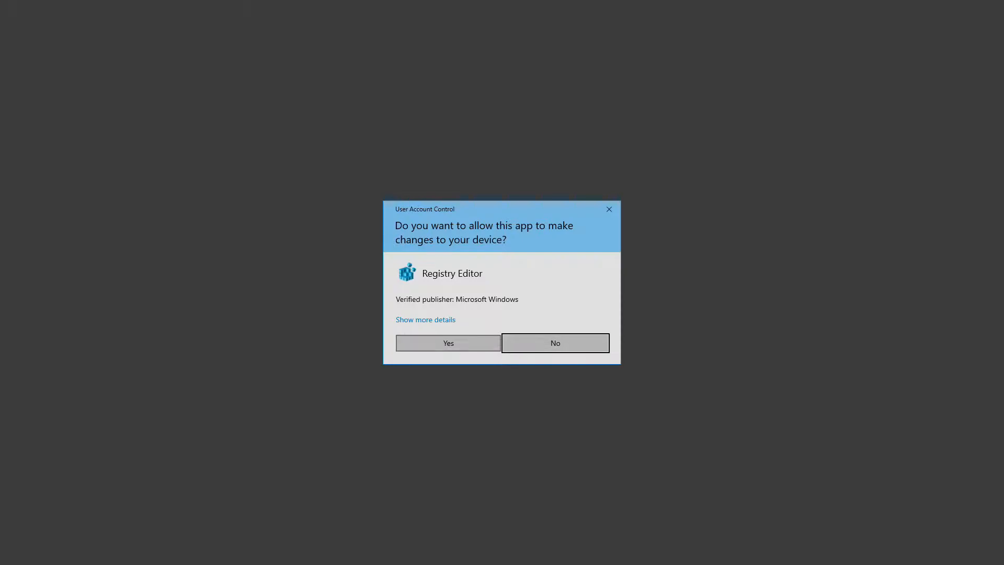
{"action": "left_click", "coordinate": [447, 343]}
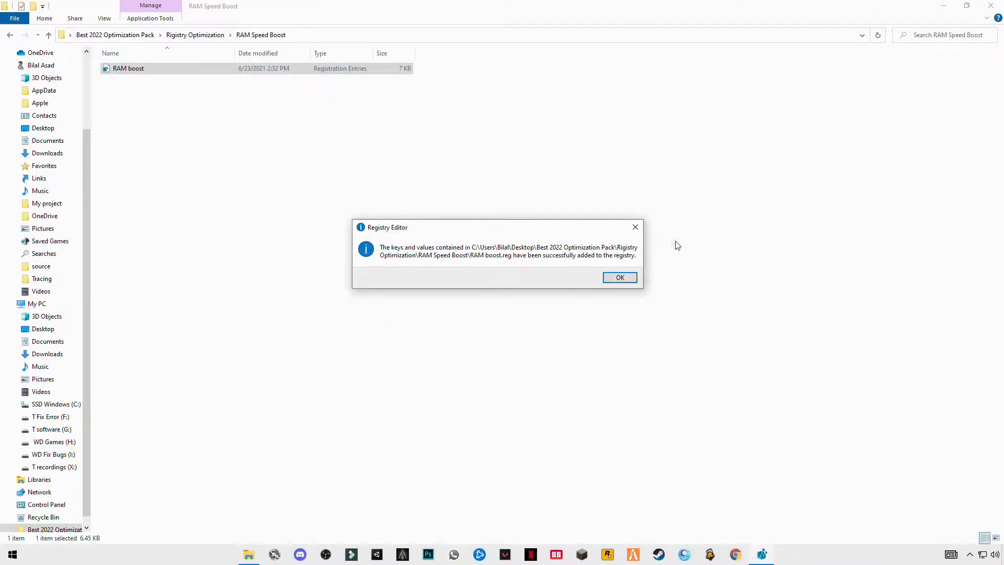
{"action": "left_click", "coordinate": [620, 277]}
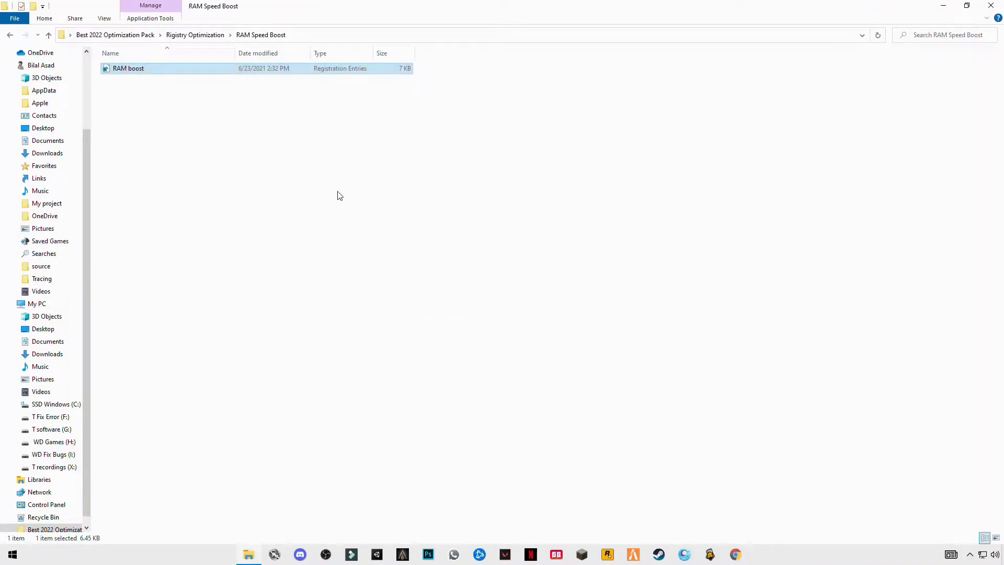
{"action": "left_click", "coordinate": [195, 35]}
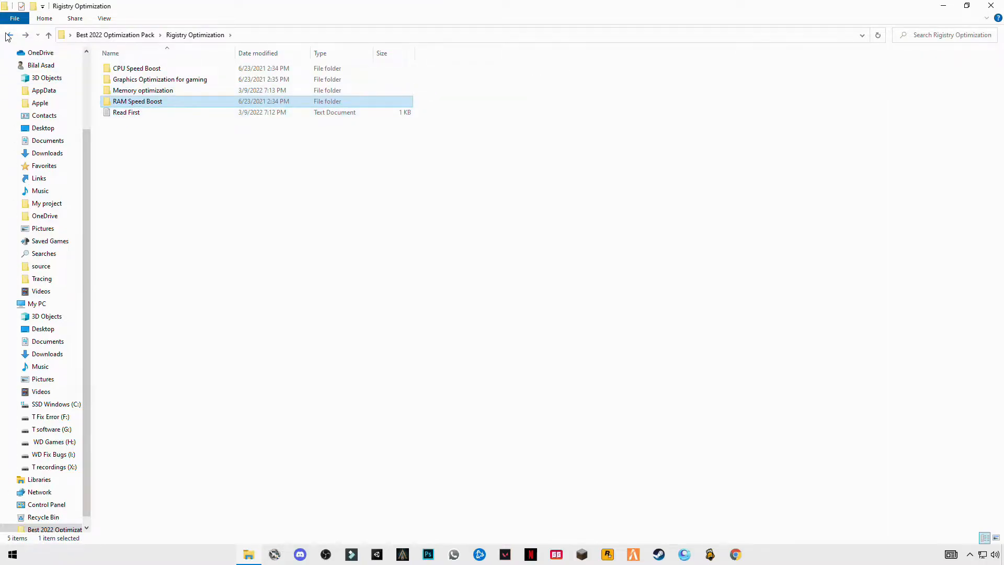
Open 'cmd code for timer resolution' from Timmer Resolution and select its three bcdedit lines
{"action": "left_click", "coordinate": [8, 35]}
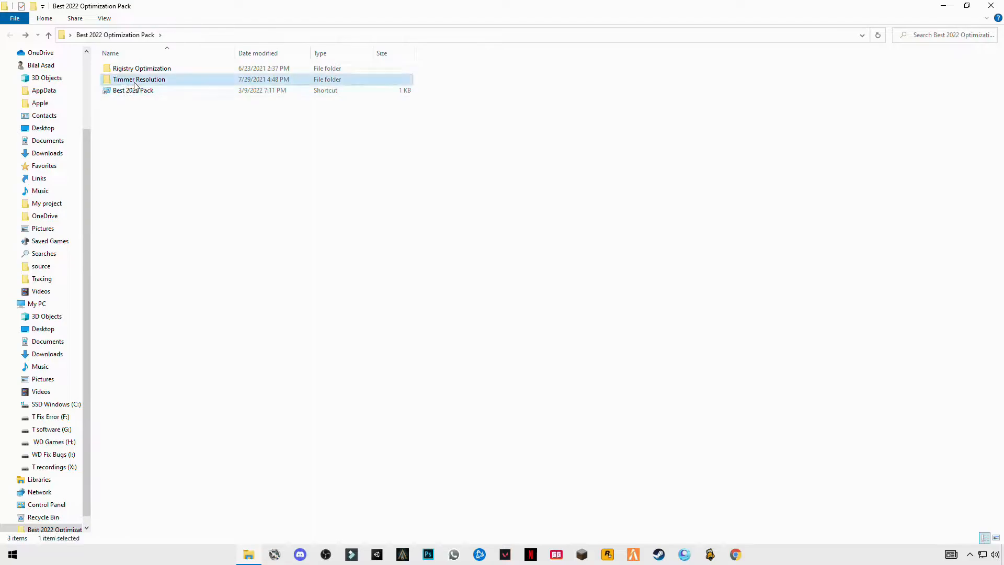
{"action": "double_click", "coordinate": [139, 79]}
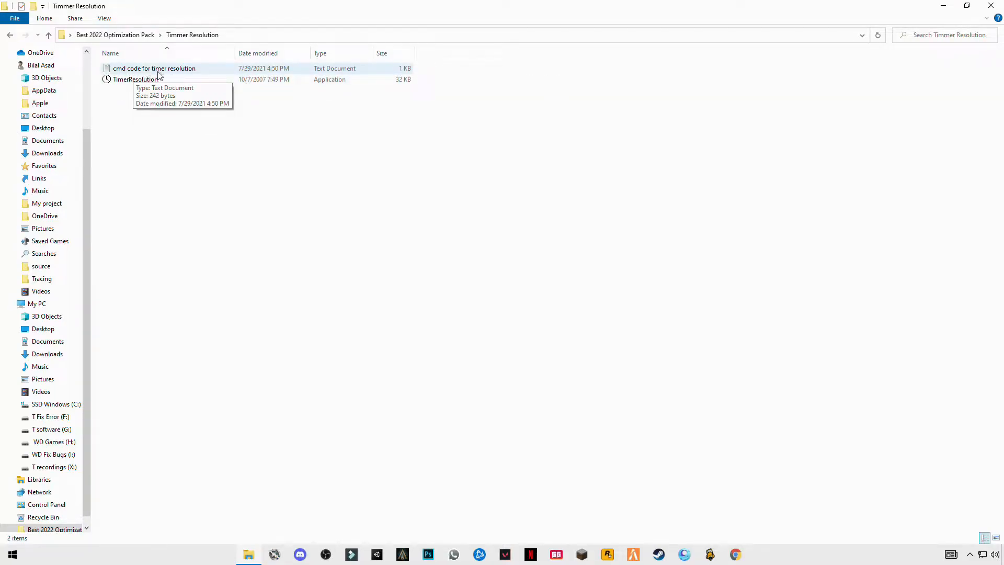
{"action": "double_click", "coordinate": [153, 68]}
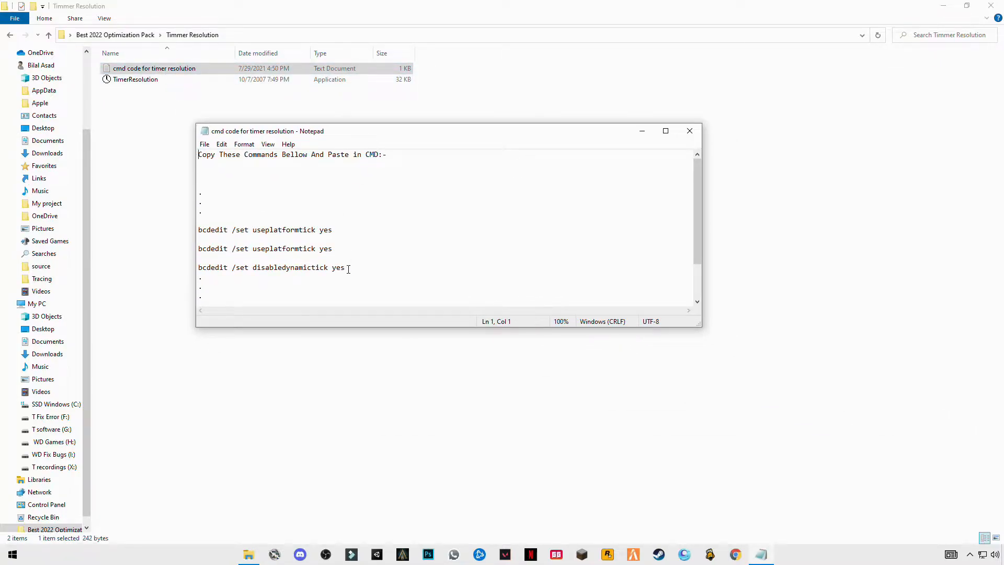
{"action": "left_click_drag", "start_coordinate": [198, 230], "coordinate": [345, 268]}
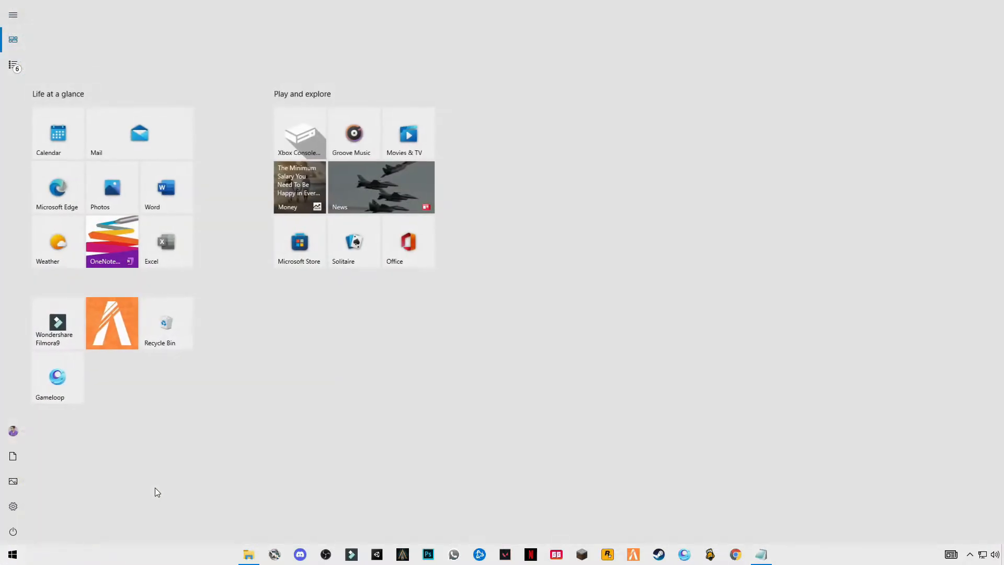
Run the three bcdedit timer commands in an administrator Command Prompt, then close it
{"action": "type", "text": "cmd"}
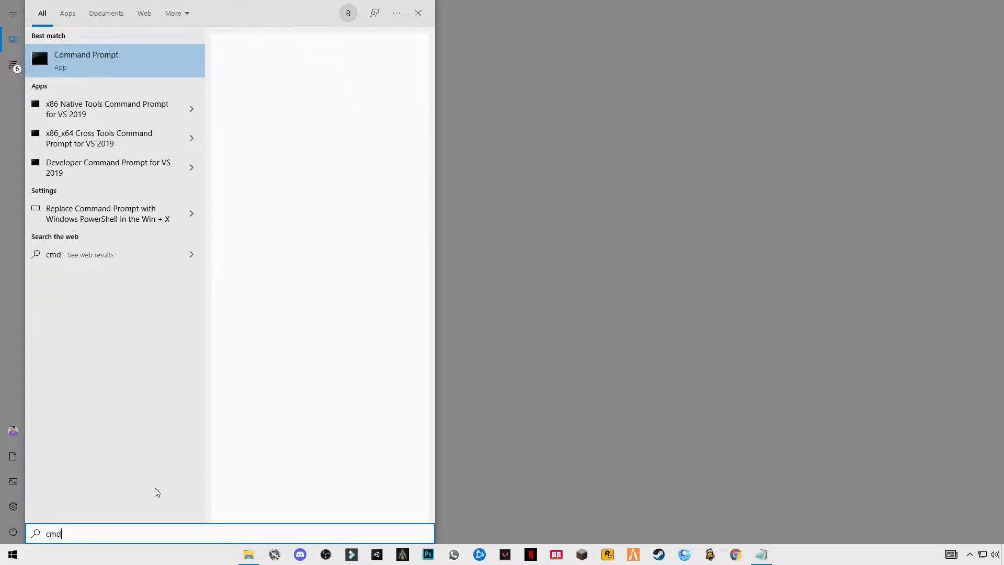
{"action": "right_click", "coordinate": [86, 60]}
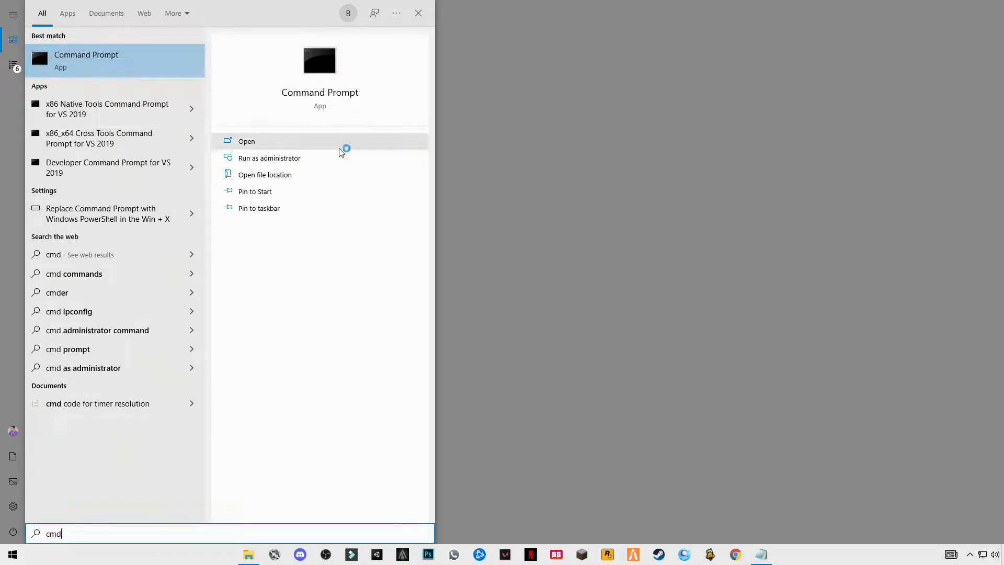
{"action": "mouse_move", "coordinate": [398, 317]}
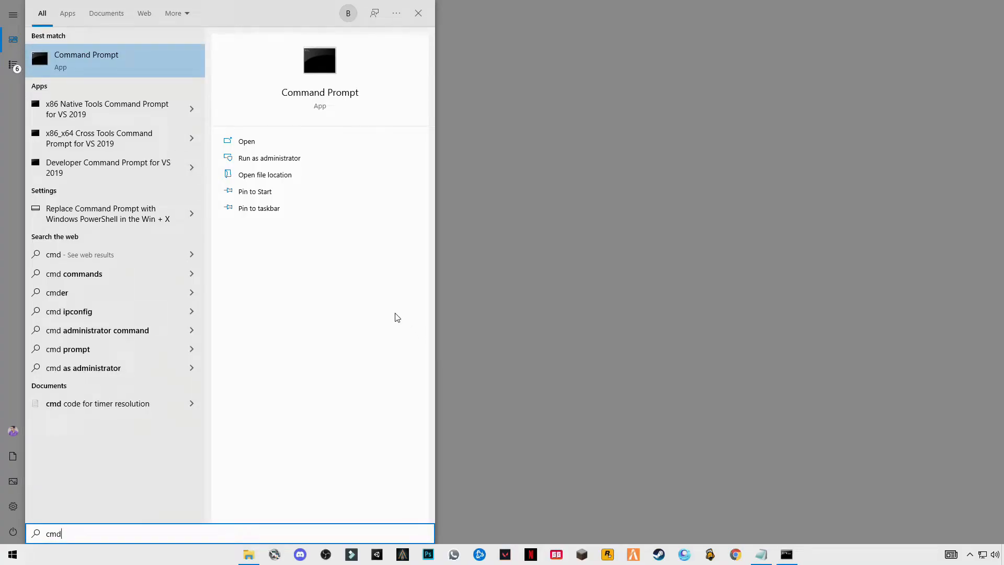
{"action": "left_click", "coordinate": [269, 157]}
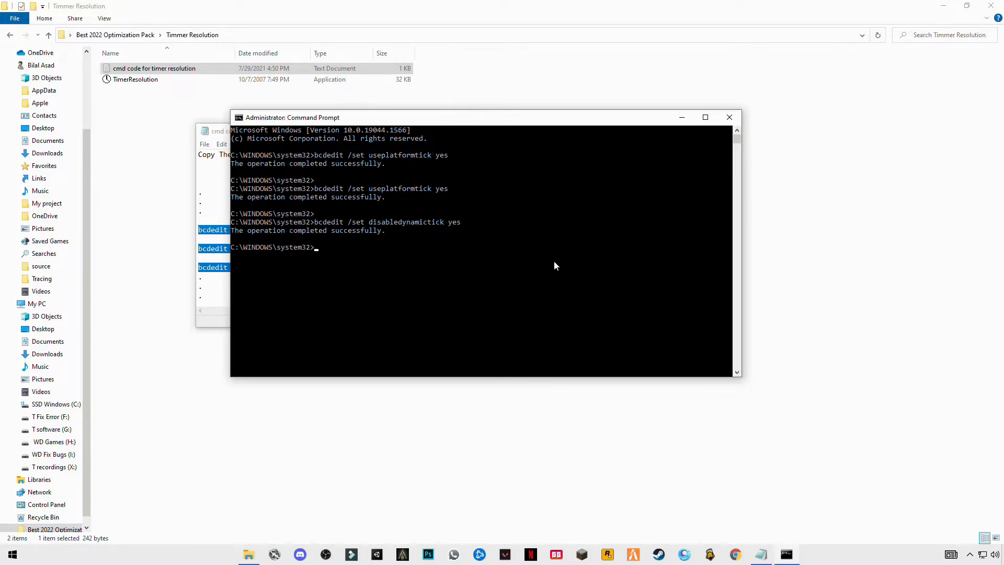
{"action": "mouse_move", "coordinate": [334, 235]}
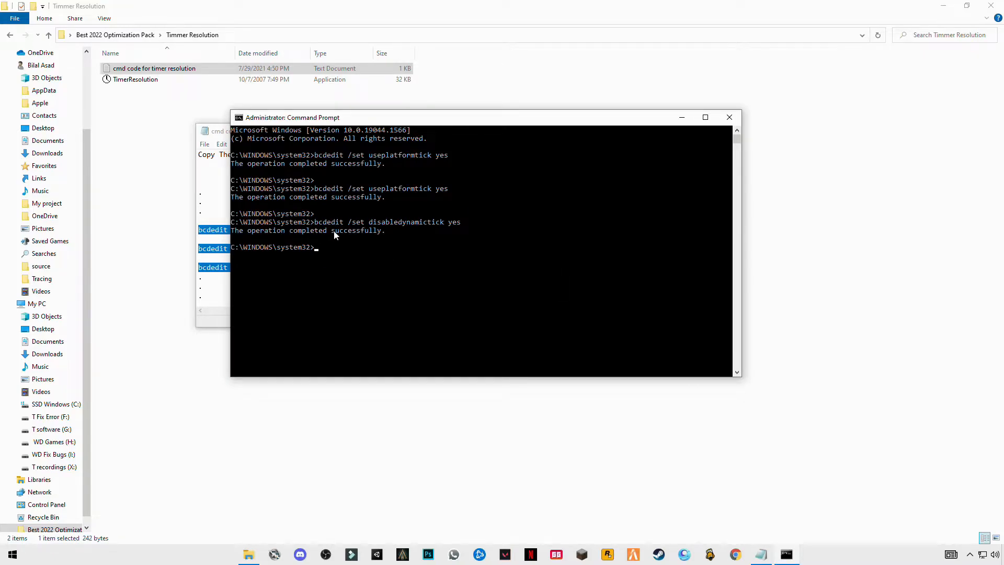
{"action": "left_click", "coordinate": [730, 116]}
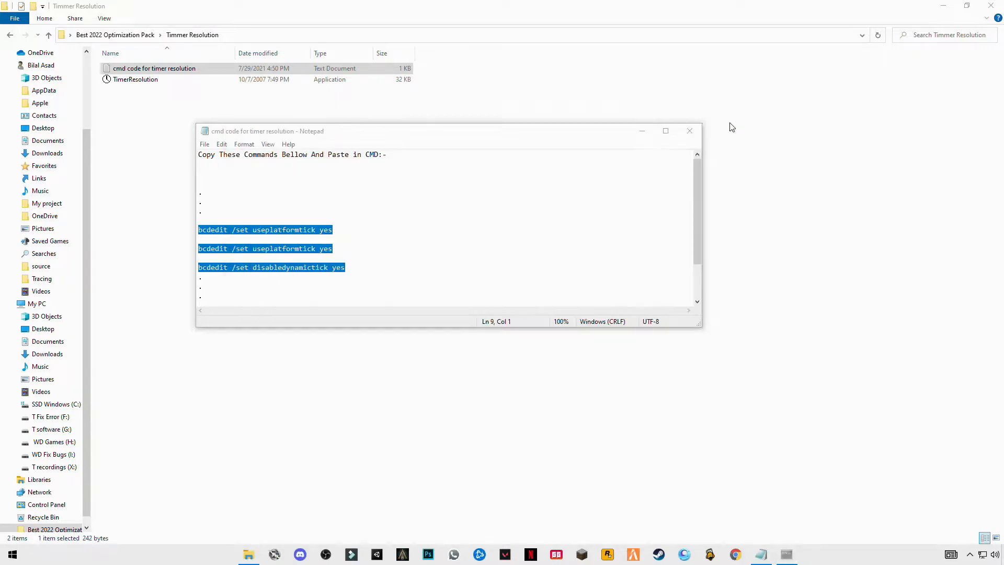
Close the notes, launch TimerResolution and set it to the 0.500 ms maximum
{"action": "left_click", "coordinate": [690, 131]}
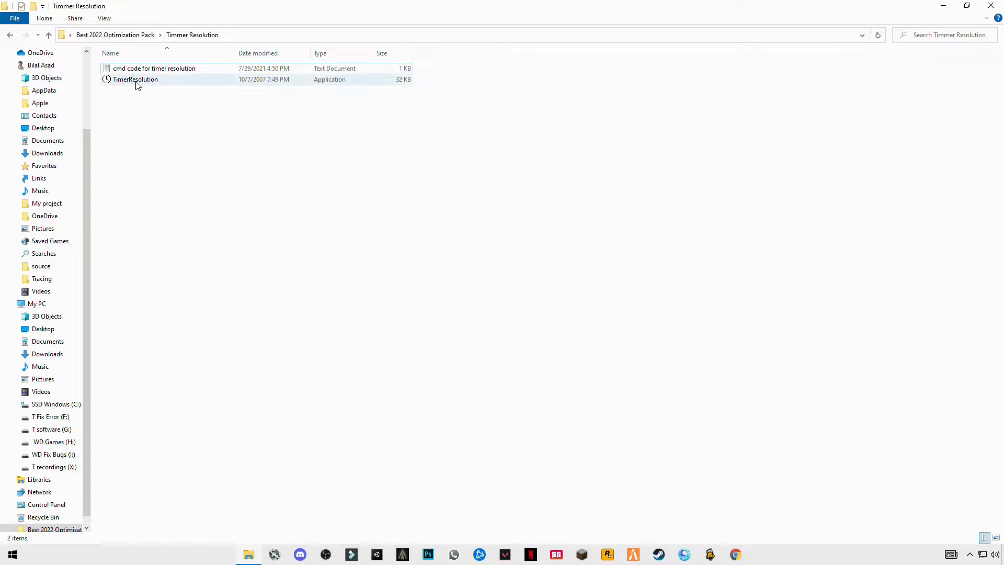
{"action": "double_click", "coordinate": [135, 79]}
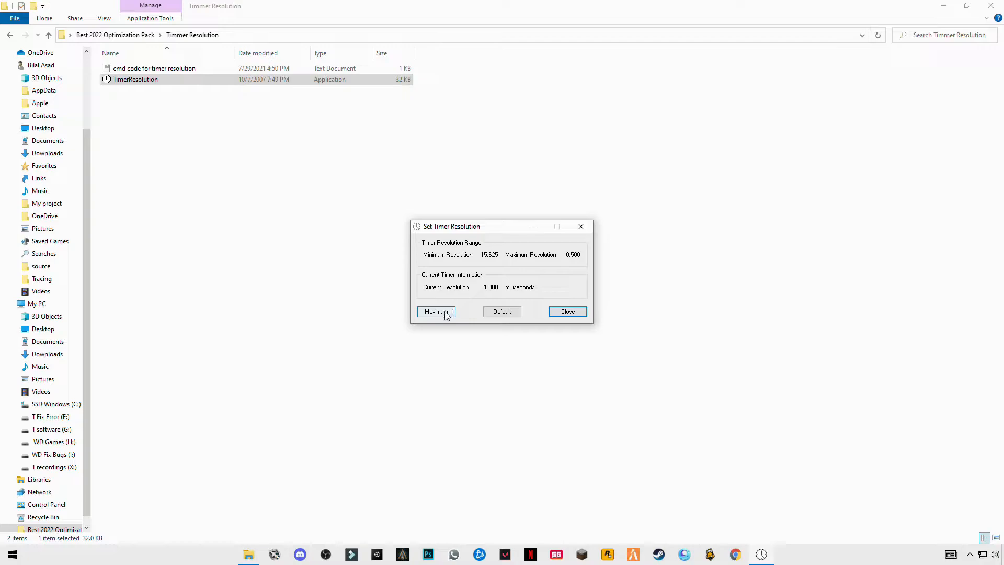
{"action": "left_click", "coordinate": [436, 311]}
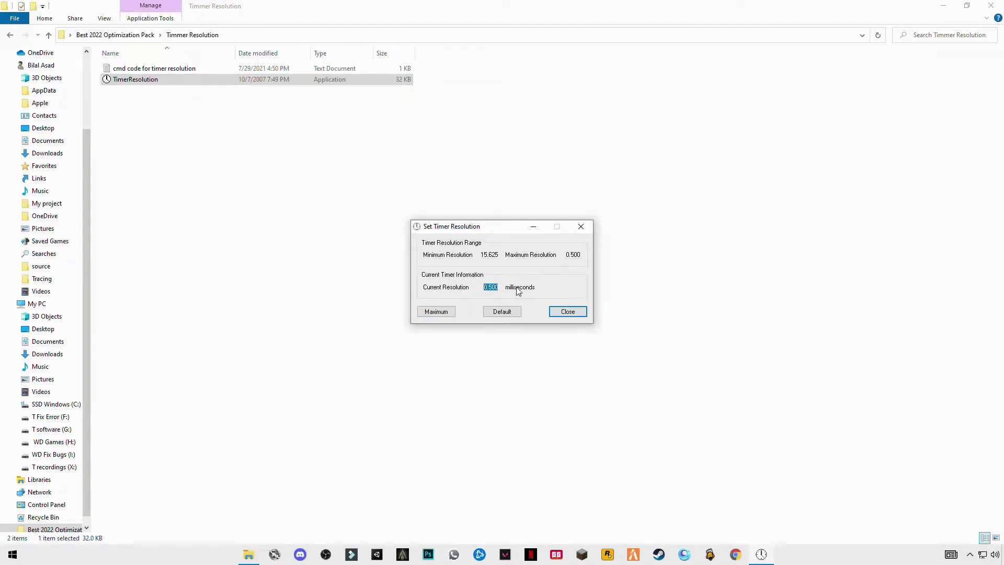
{"action": "mouse_move", "coordinate": [543, 290]}
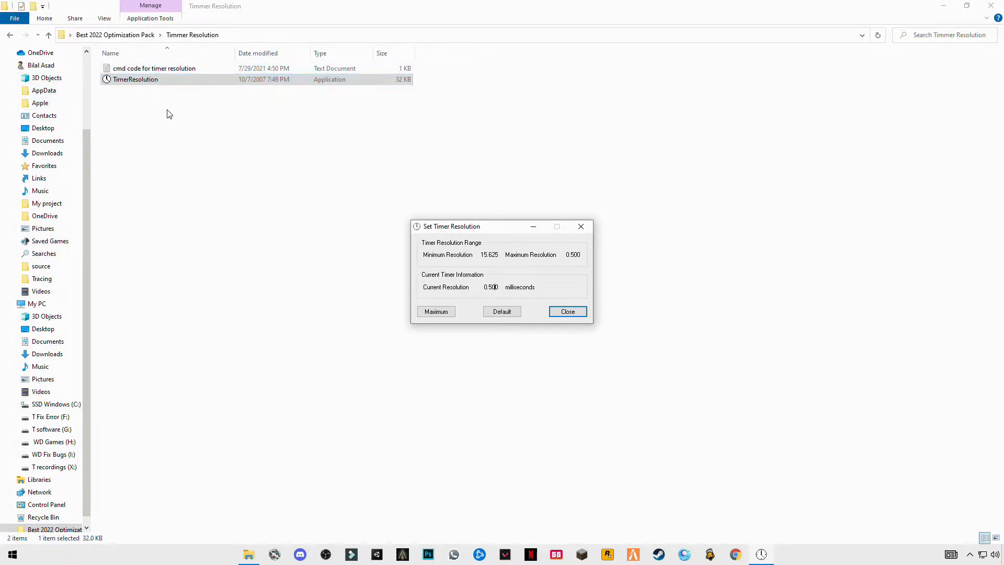
{"action": "mouse_move", "coordinate": [185, 388]}
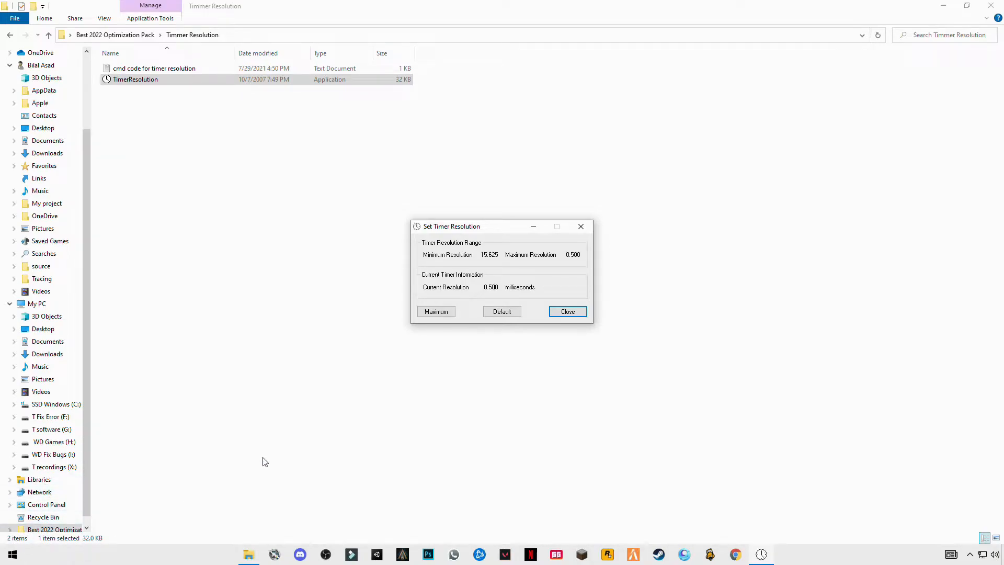
{"action": "mouse_move", "coordinate": [585, 315]}
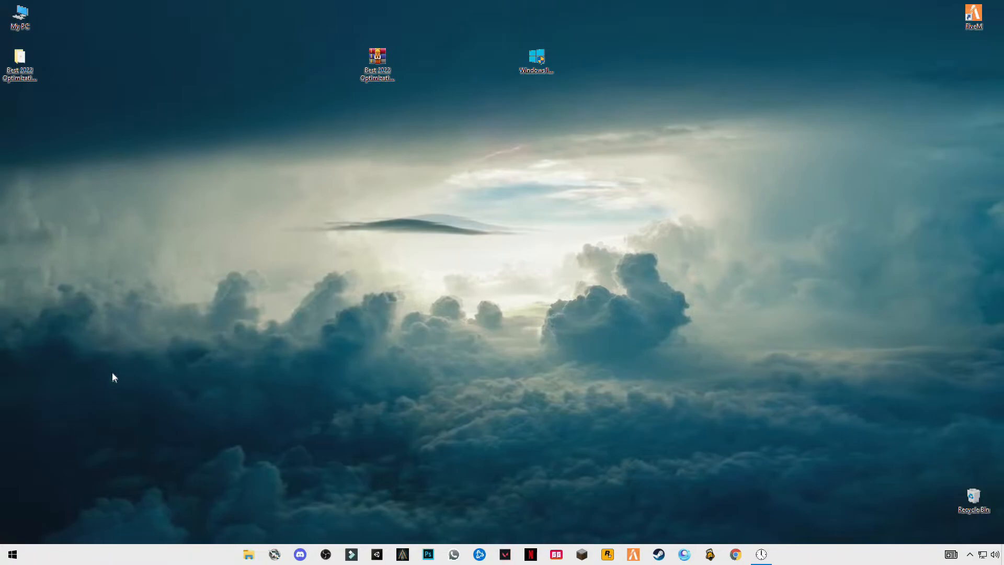
Delete the %temp% folder's files, skipping every file still in use
{"action": "double_click", "coordinate": [378, 55]}
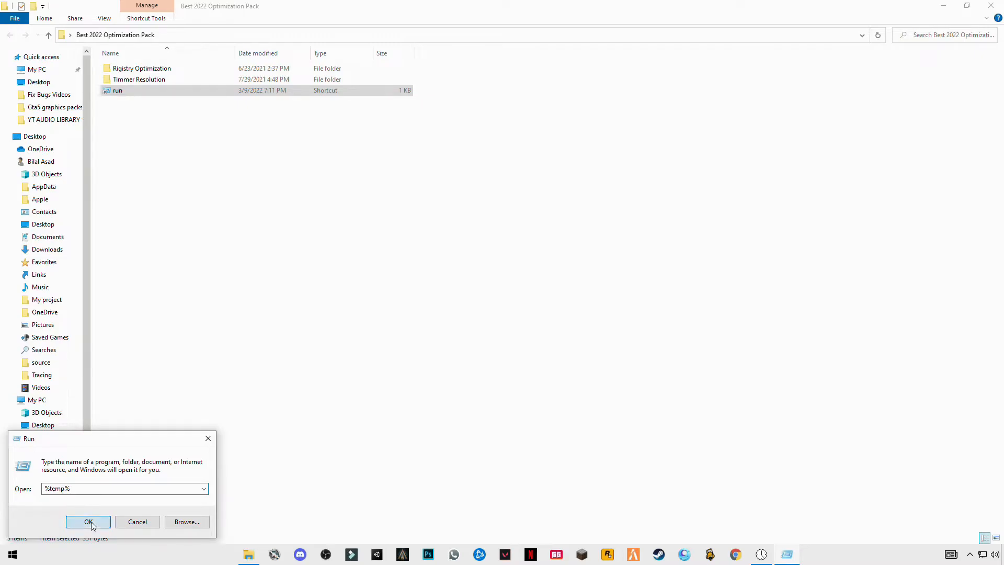
{"action": "left_click", "coordinate": [88, 522]}
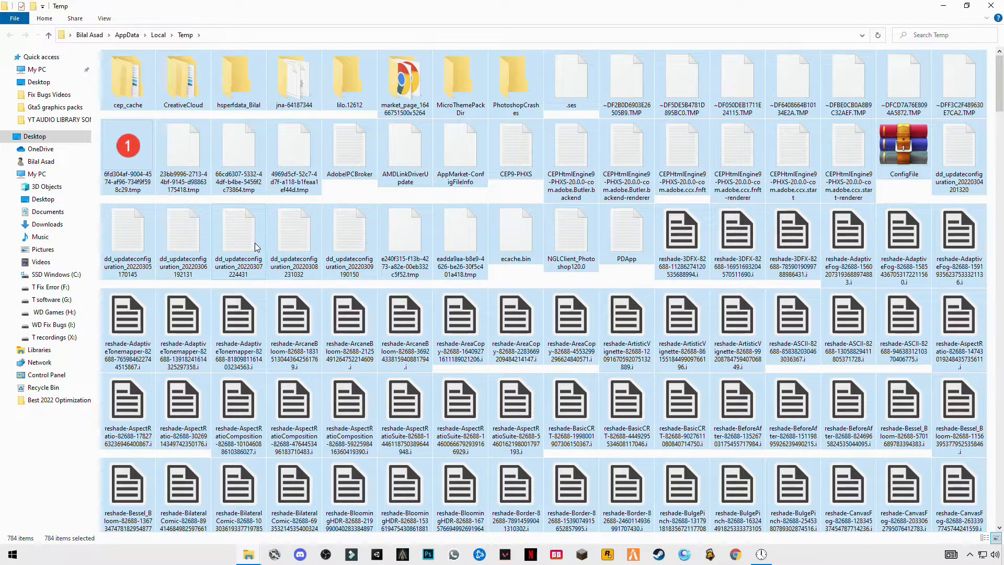
{"action": "mouse_move", "coordinate": [326, 301]}
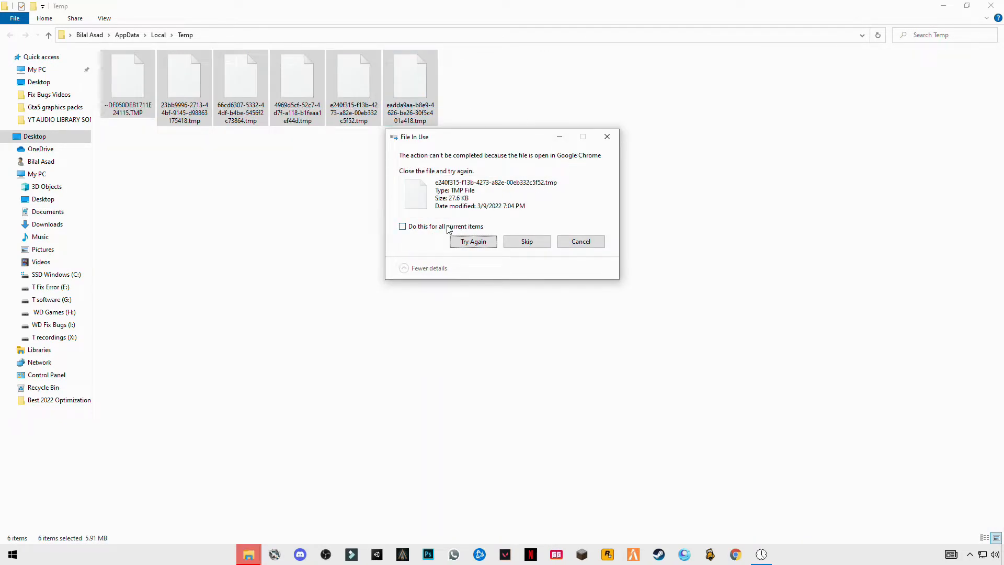
{"action": "left_click", "coordinate": [403, 226]}
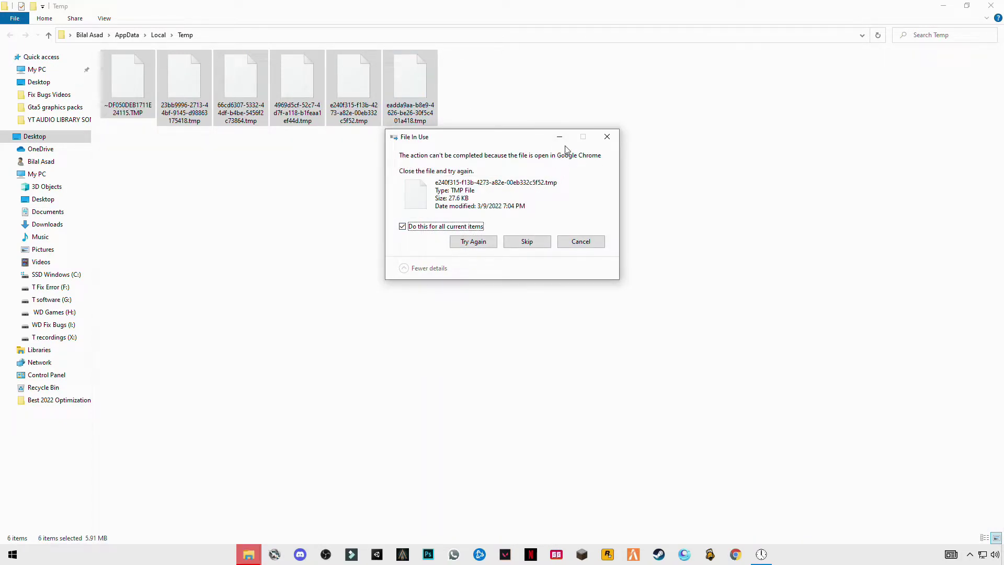
{"action": "left_click", "coordinate": [581, 242]}
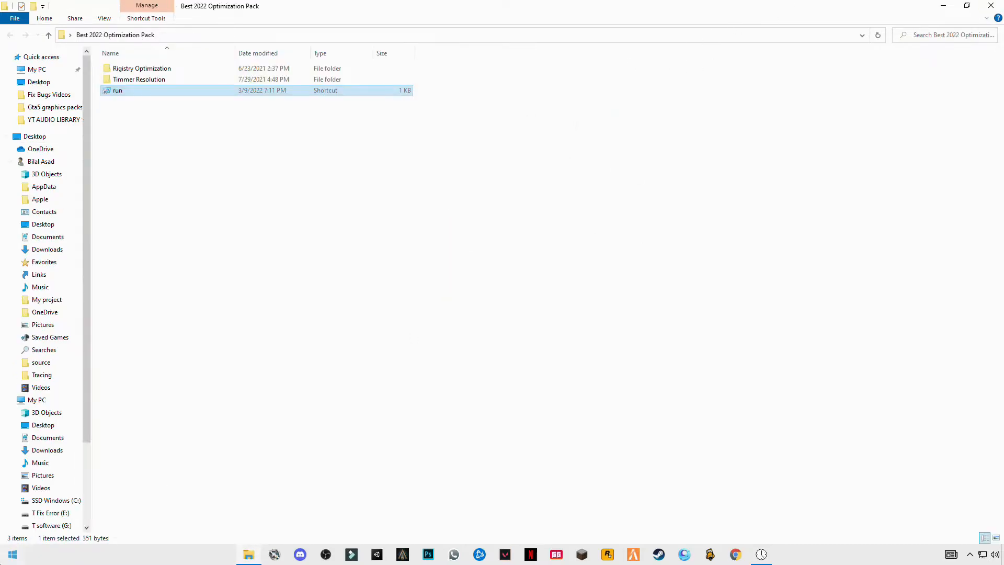
Delete the Windows Temp folder's files, granting admin permission and skipping in-use files
{"action": "double_click", "coordinate": [119, 90]}
{"action": "type", "text": "temp"}
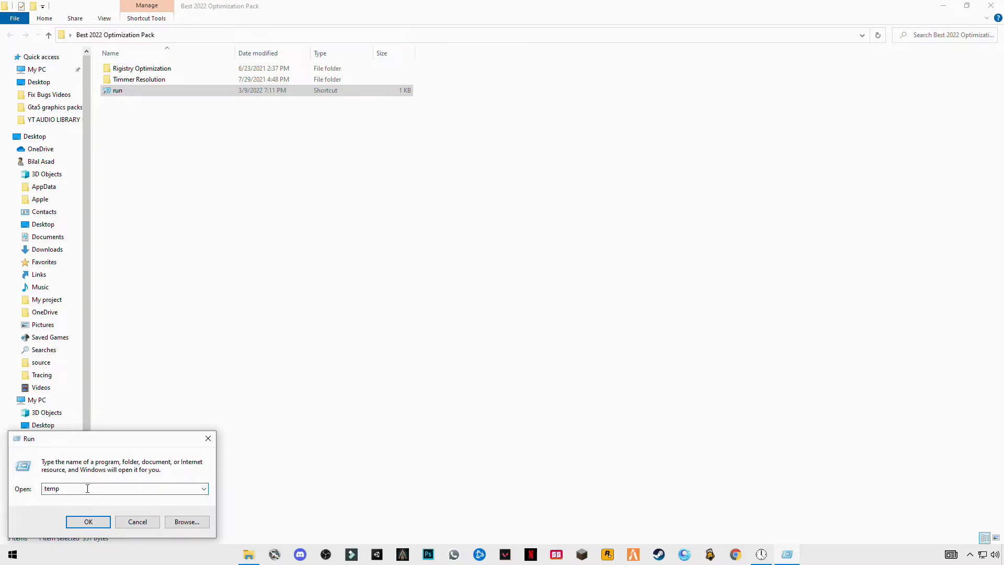
{"action": "left_click", "coordinate": [88, 521]}
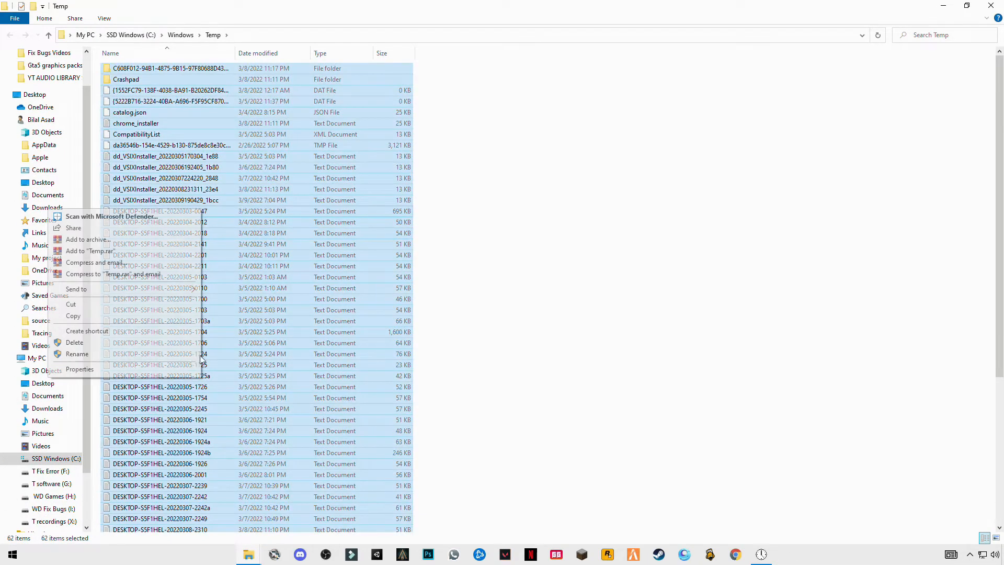
{"action": "left_click", "coordinate": [74, 342]}
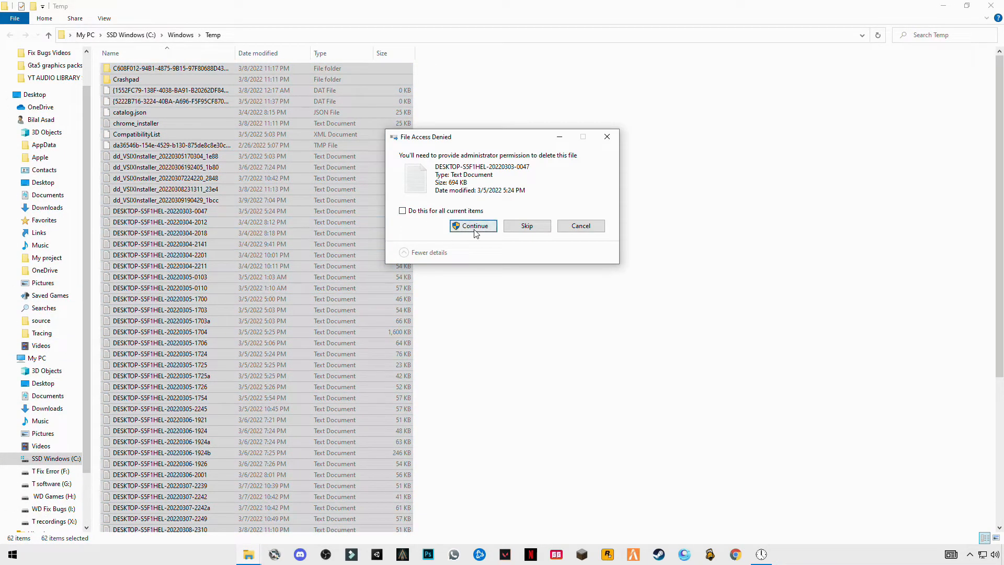
{"action": "left_click", "coordinate": [473, 226]}
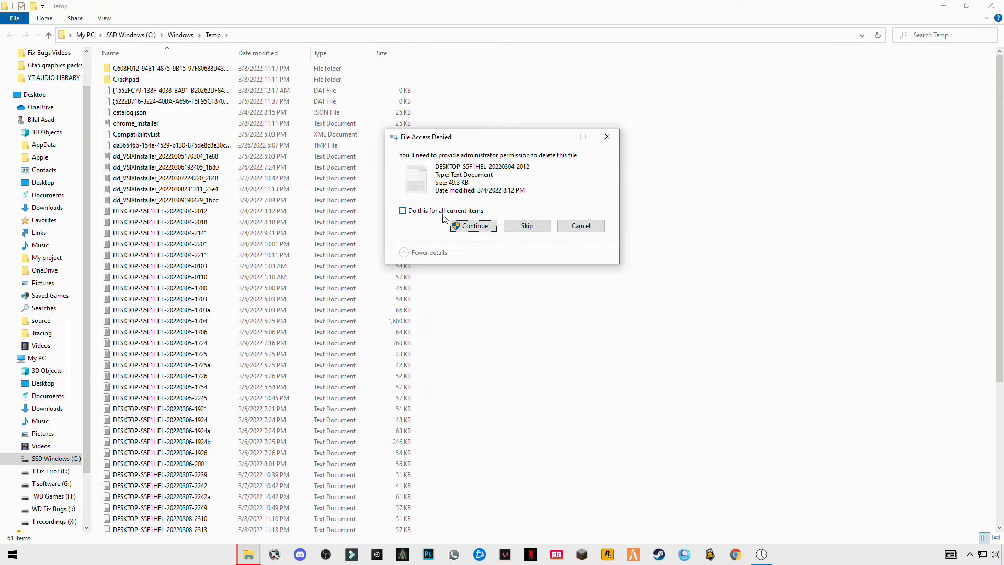
{"action": "left_click", "coordinate": [474, 225]}
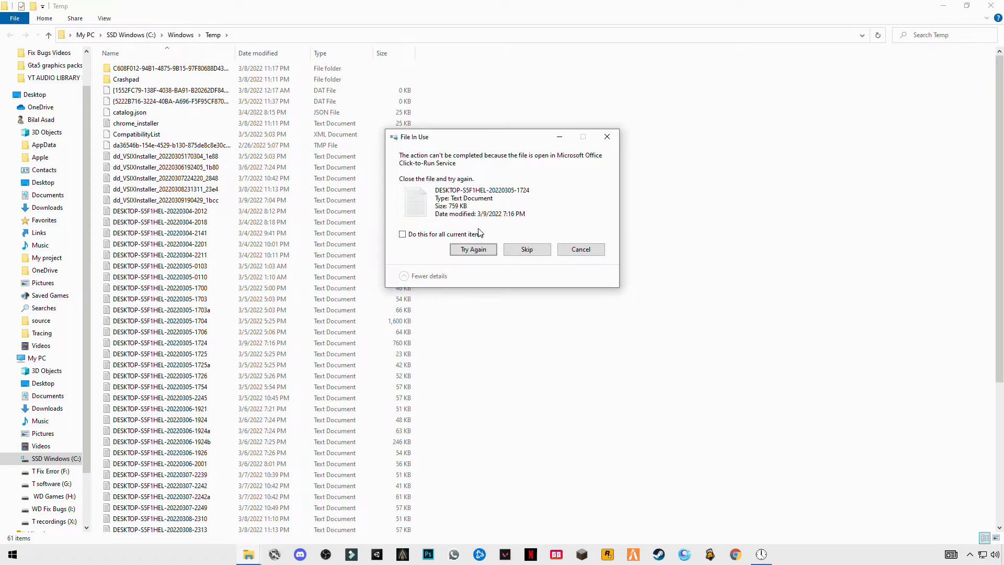
{"action": "left_click", "coordinate": [527, 249]}
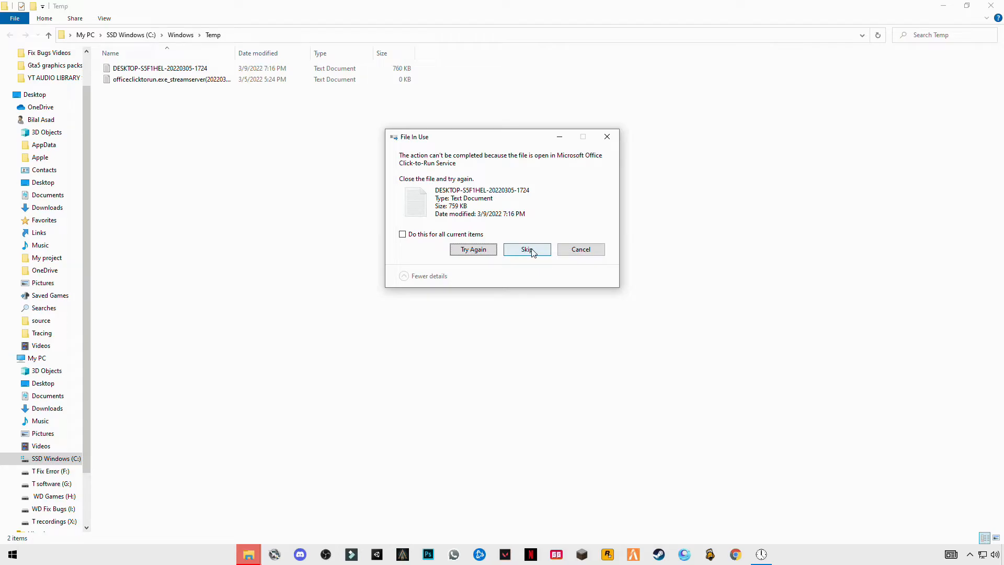
{"action": "left_click", "coordinate": [527, 249]}
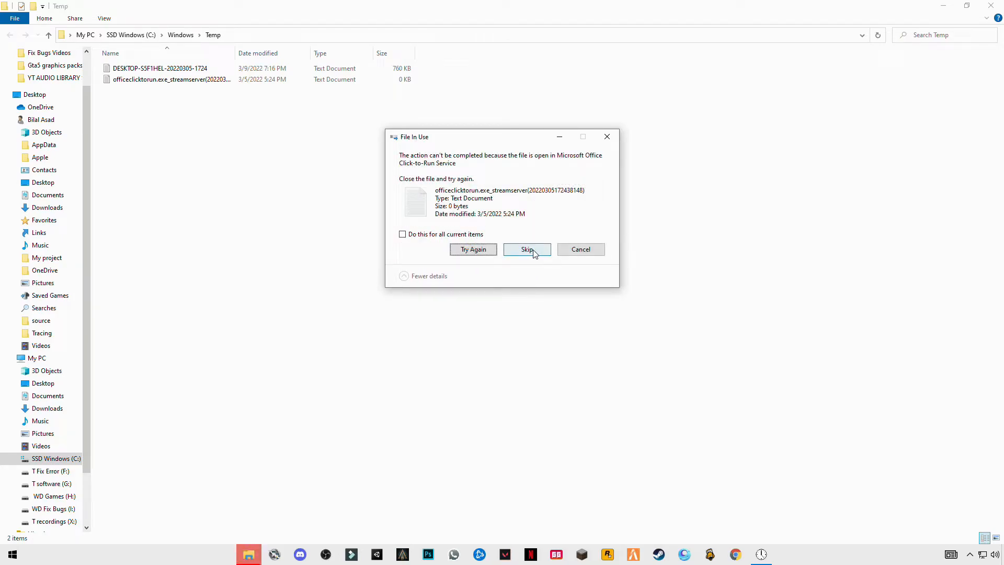
{"action": "left_click", "coordinate": [527, 250]}
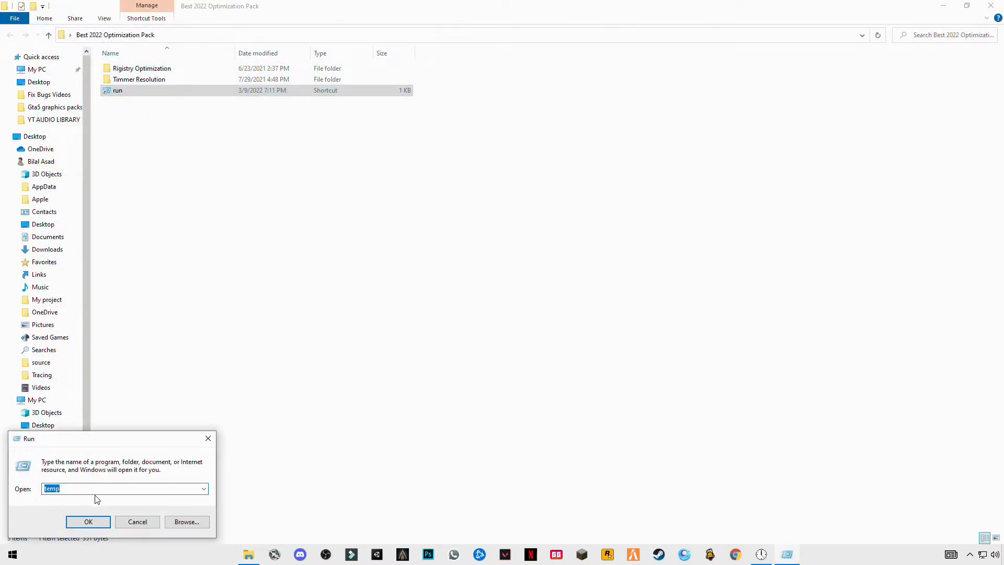
Delete the Prefetch files except the one locked by SysMain, then close the window
{"action": "type", "text": "pr"}
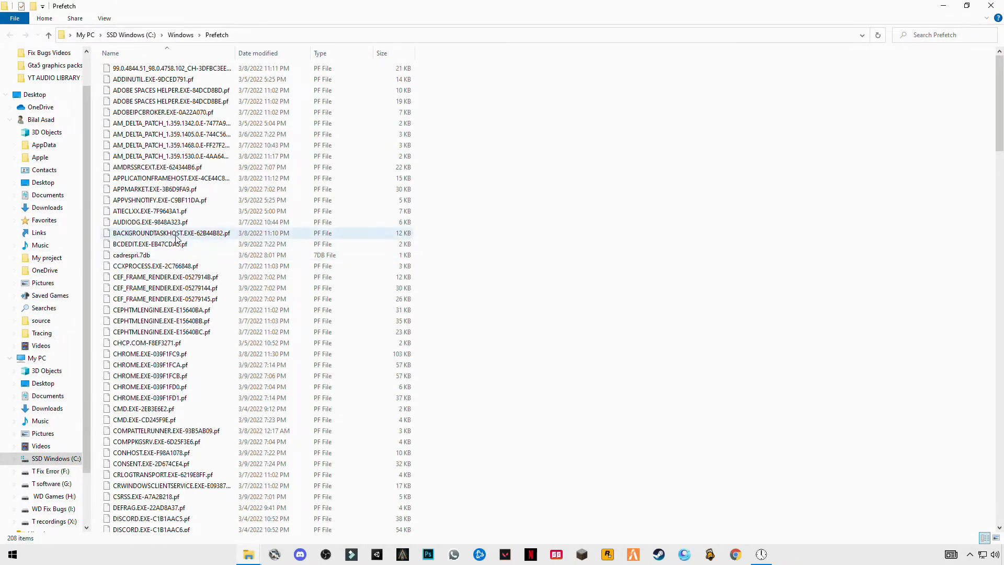
{"action": "right_click", "coordinate": [175, 233]}
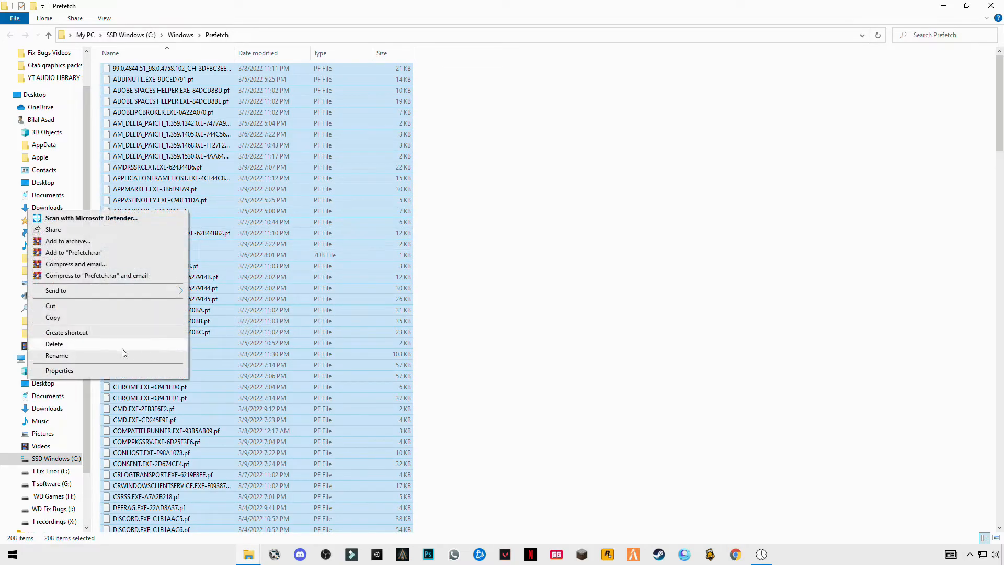
{"action": "left_click", "coordinate": [54, 344]}
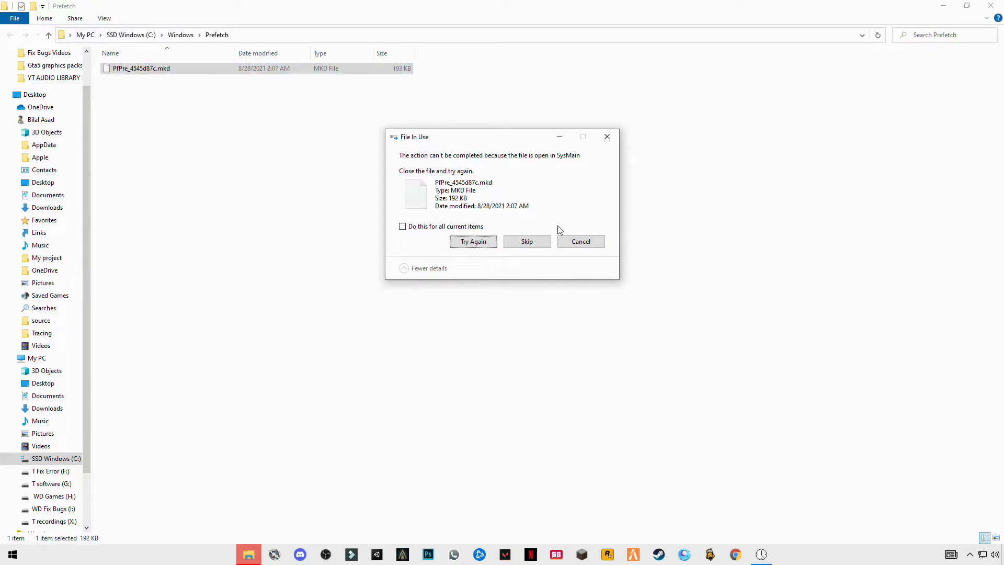
{"action": "left_click", "coordinate": [527, 242]}
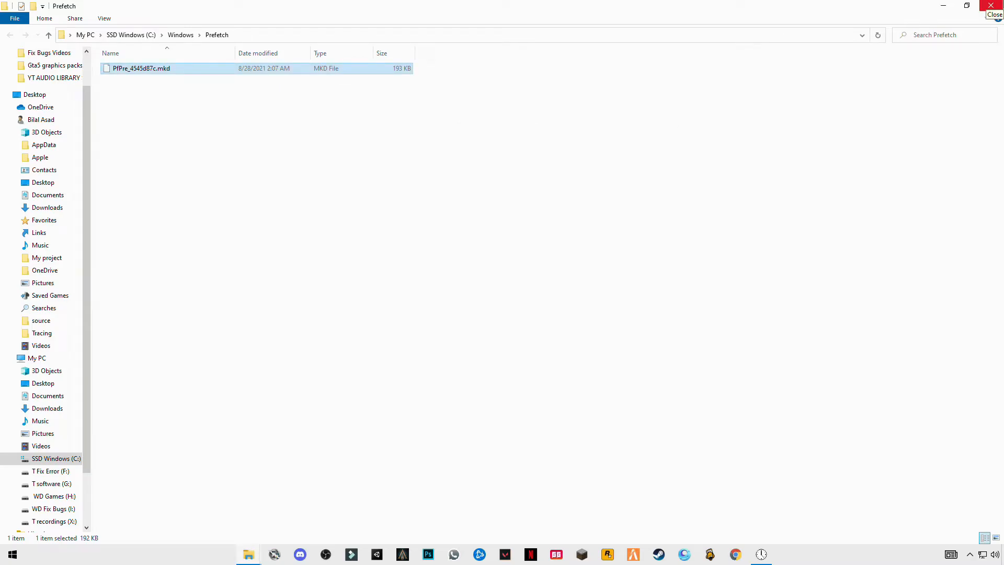
{"action": "left_click", "coordinate": [989, 4]}
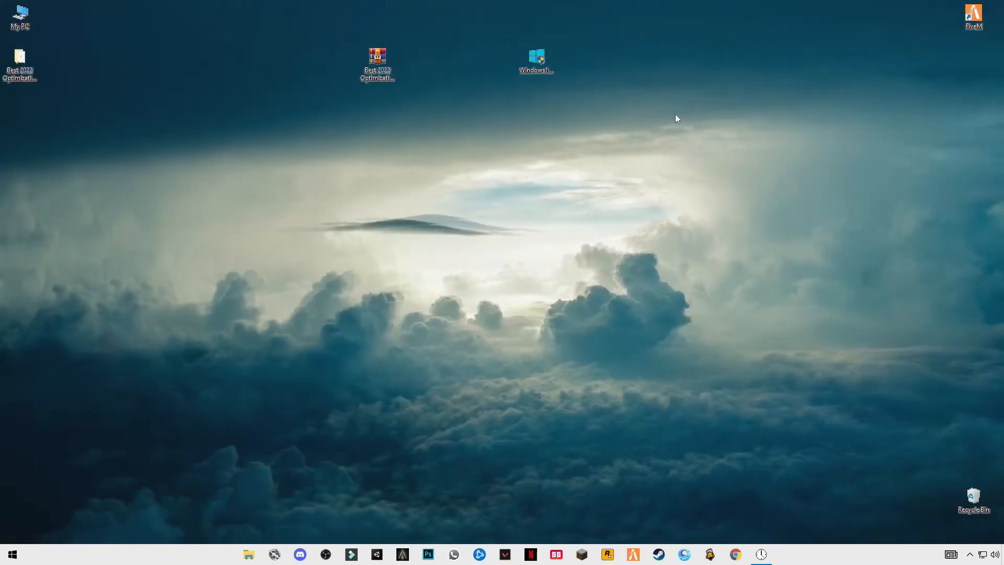
{"action": "mouse_move", "coordinate": [537, 55]}
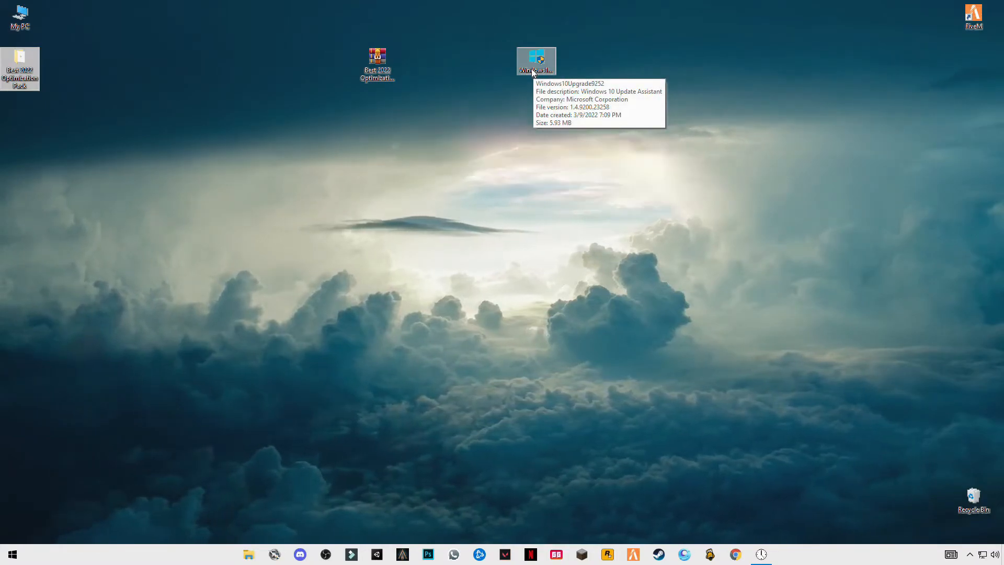
{"action": "mouse_move", "coordinate": [580, 6]}
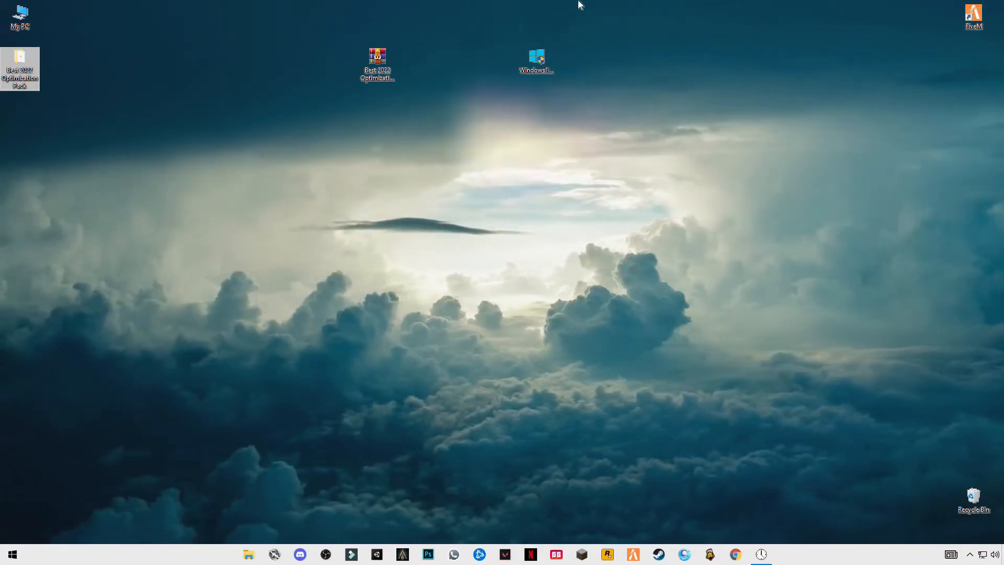
Run Windows10Upgrade, confirm the PC is on the latest version, and close it
{"action": "left_click", "coordinate": [536, 56]}
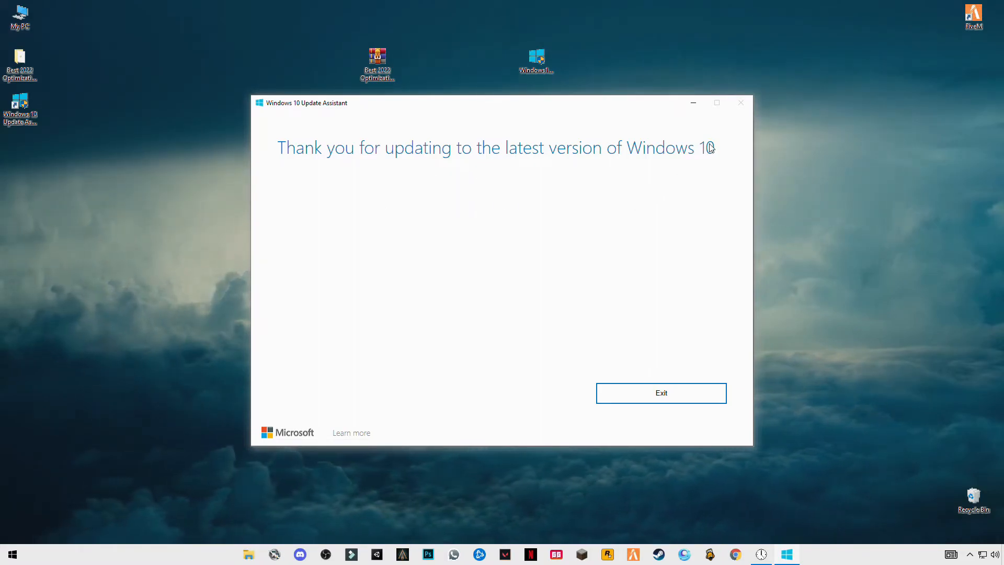
{"action": "mouse_move", "coordinate": [739, 107]}
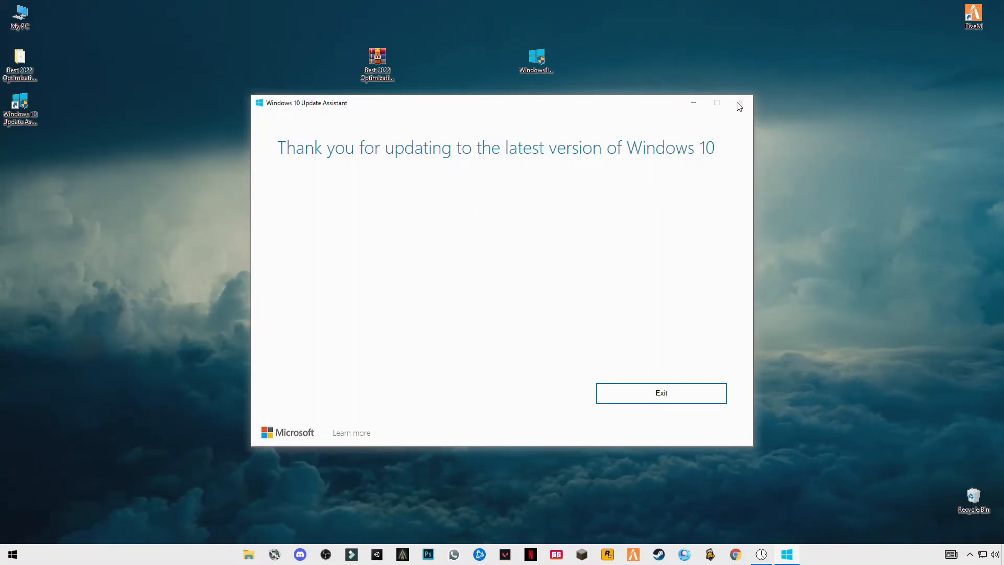
{"action": "left_click", "coordinate": [661, 393]}
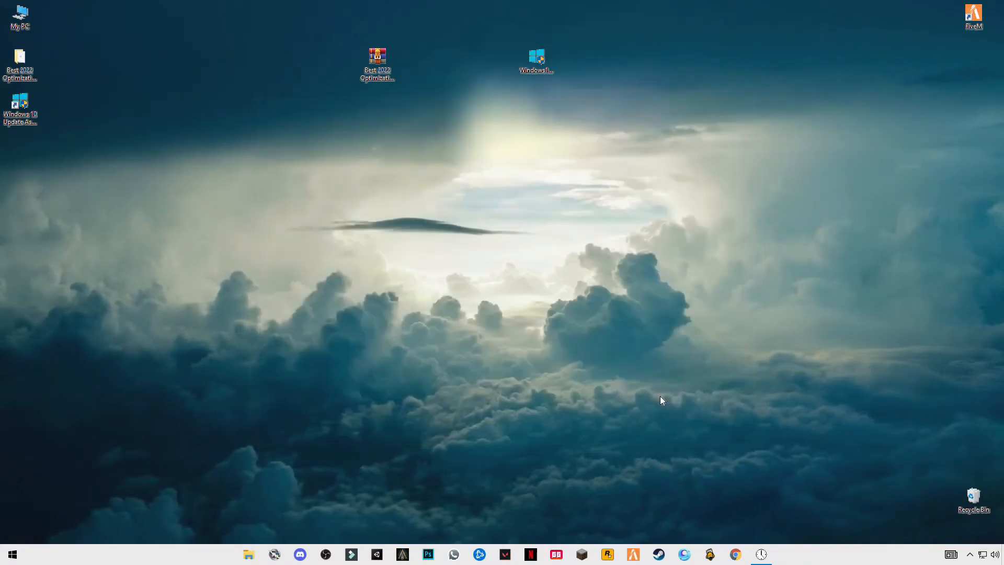
{"action": "mouse_move", "coordinate": [442, 440]}
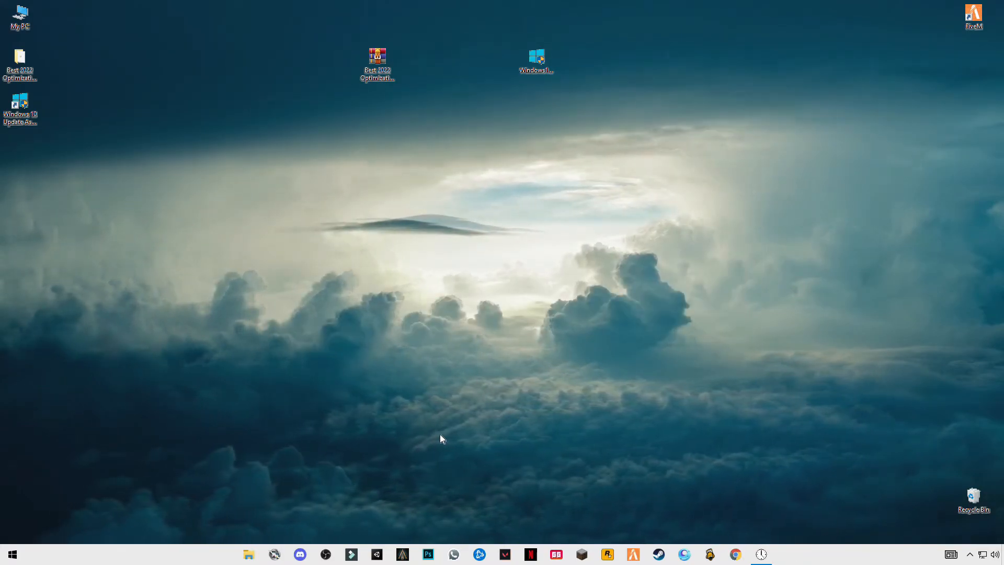
{"action": "mouse_move", "coordinate": [712, 482]}
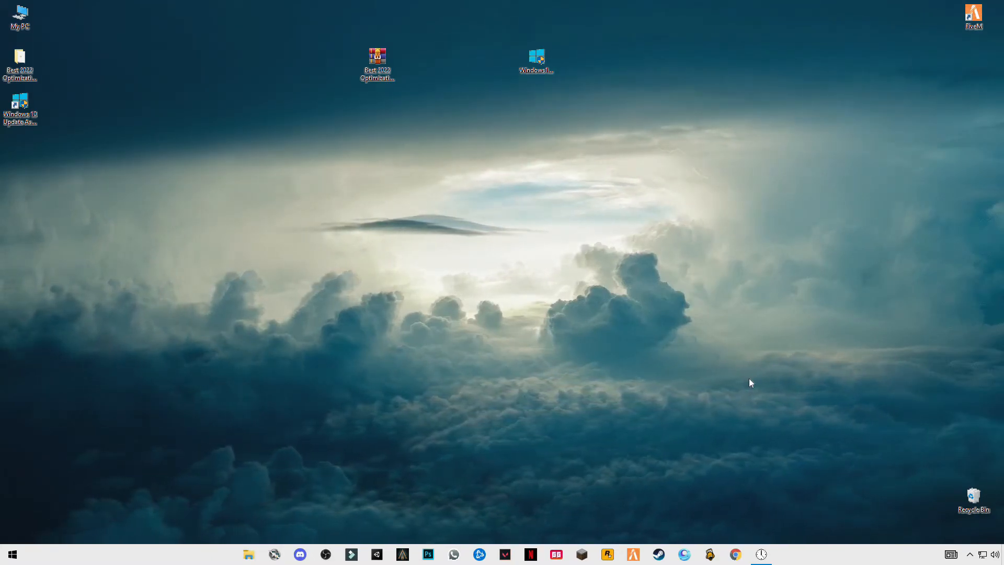
{"action": "left_click", "coordinate": [761, 553]}
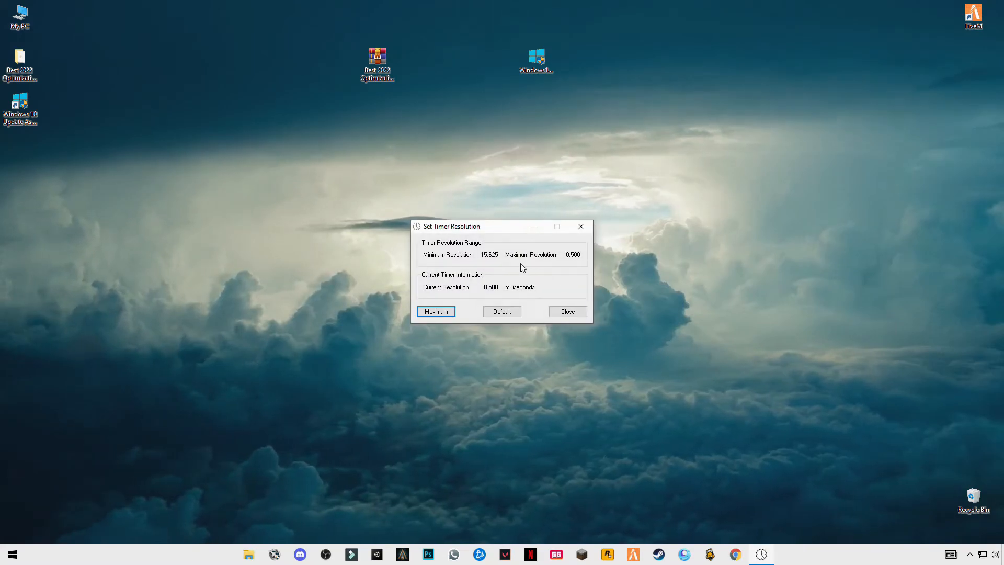
{"action": "left_click_drag", "start_coordinate": [451, 226], "coordinate": [509, 219]}
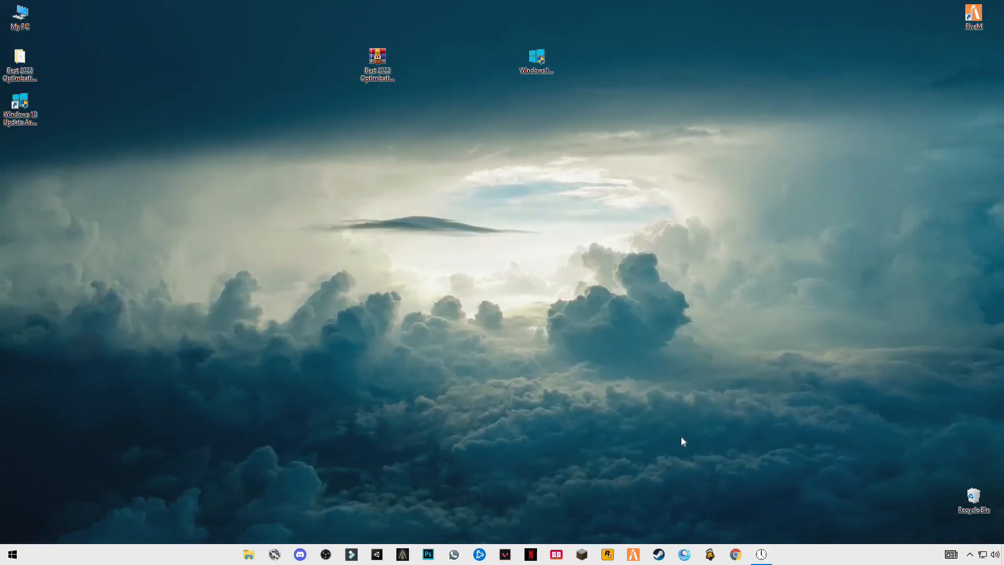
{"action": "mouse_move", "coordinate": [542, 449]}
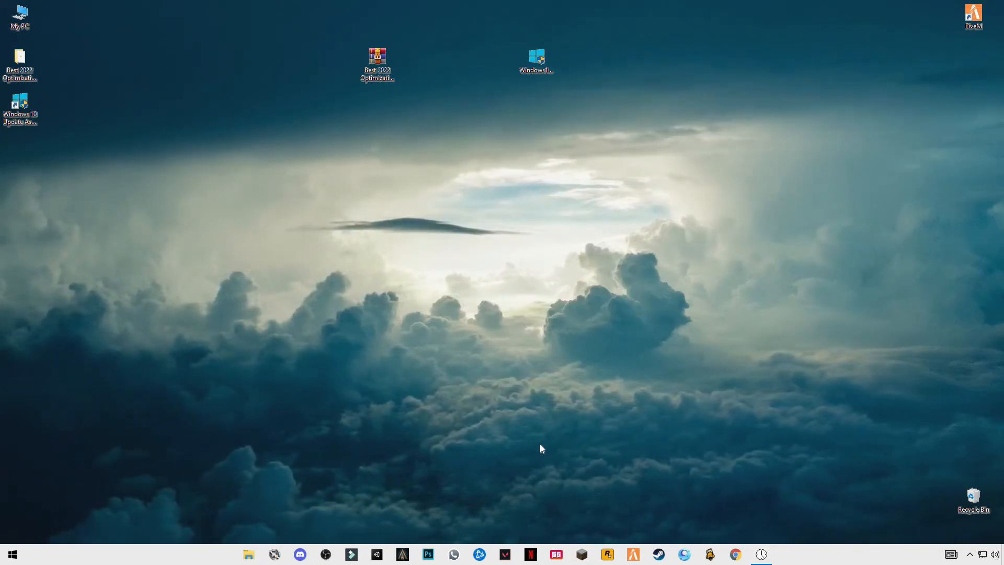